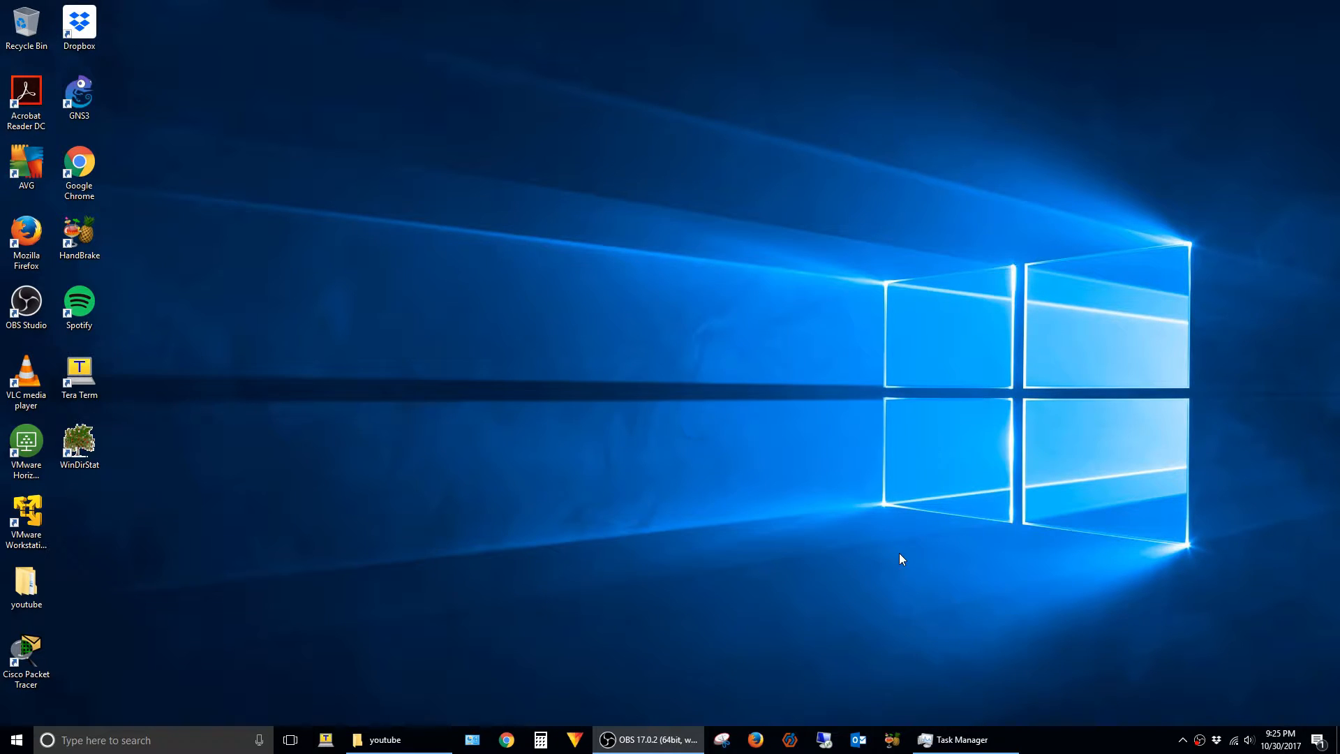
mouse_move(679, 427)
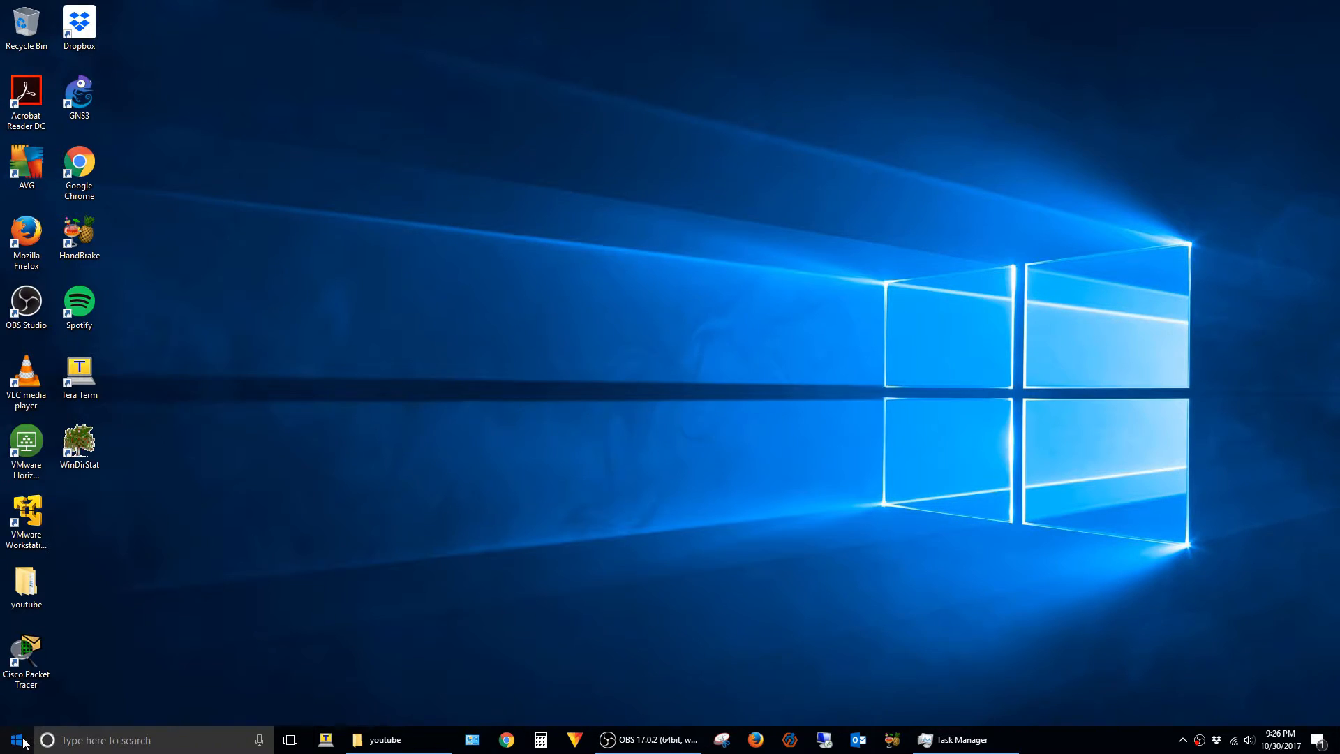
- Allow remote connections to this computer in System Properties' Remote settings and confirm with OK
type("contr")
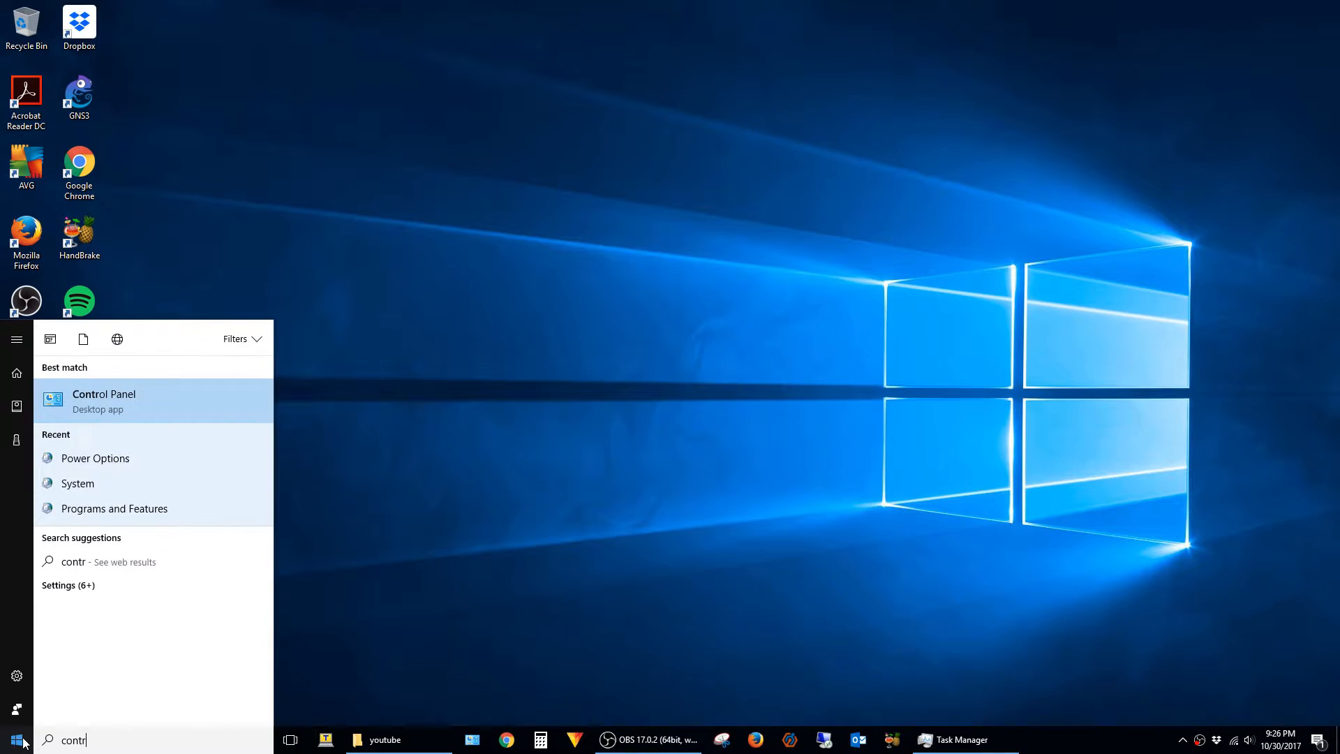
left_click(105, 401)
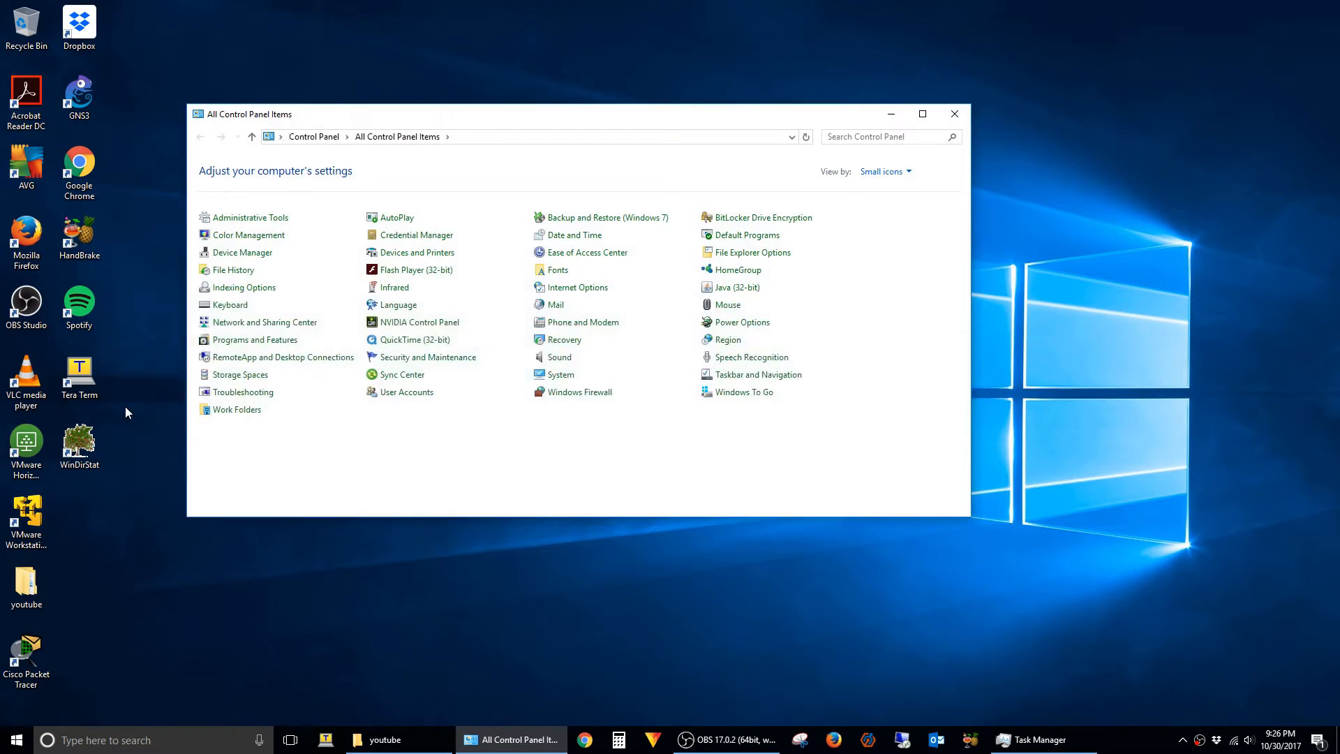
mouse_move(561, 374)
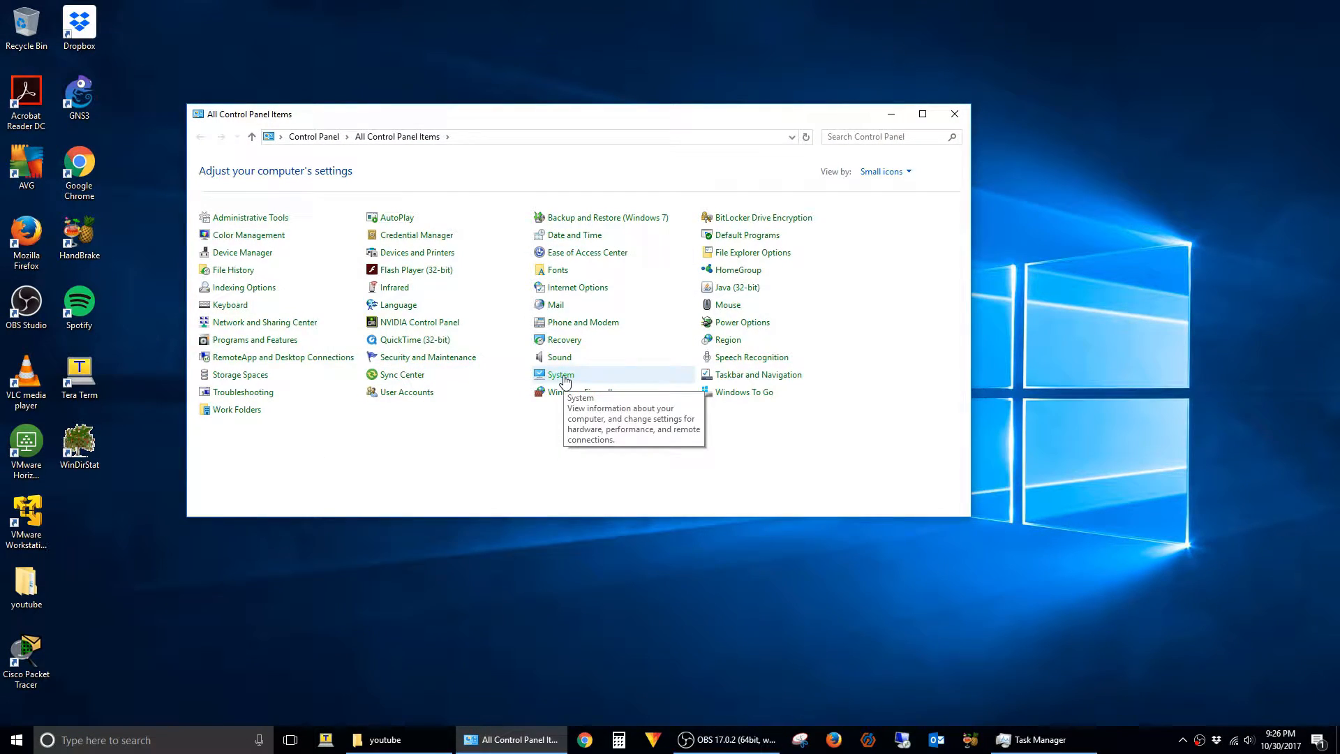
left_click(561, 374)
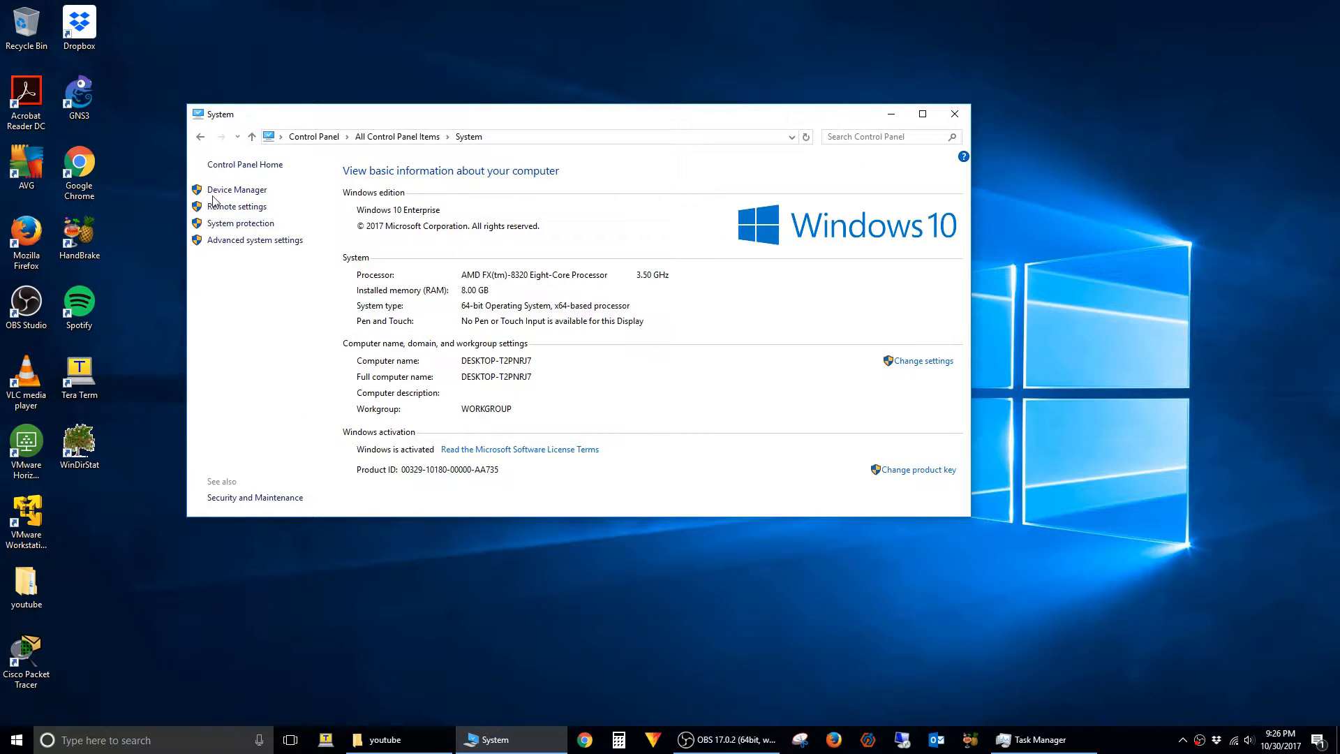
left_click(238, 206)
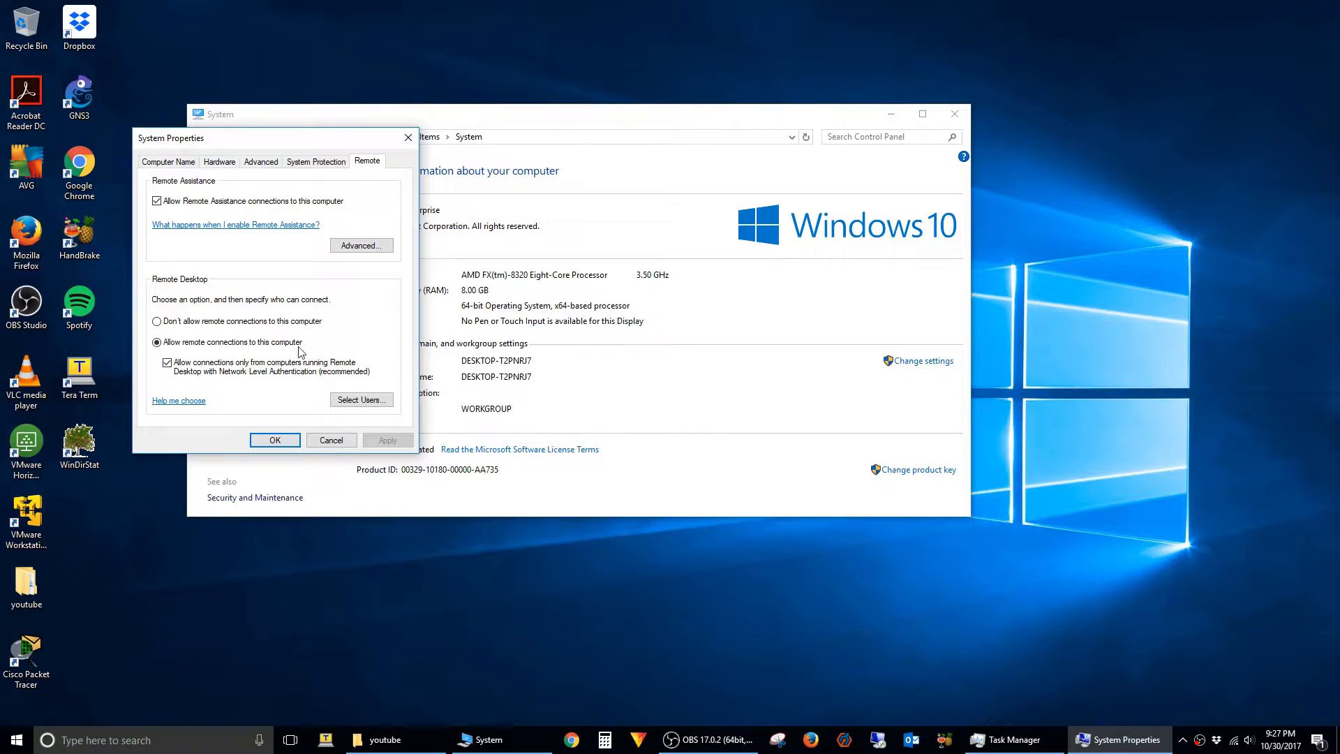
mouse_move(398, 374)
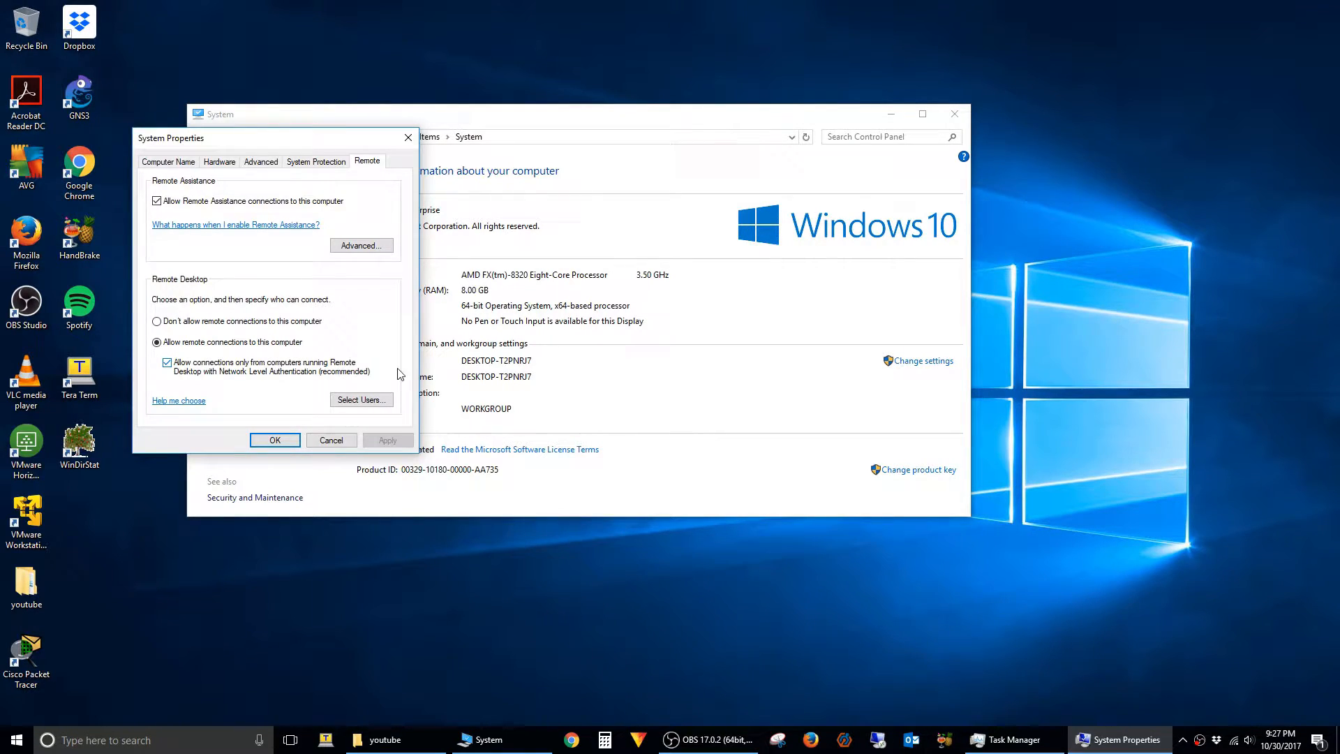
left_click(273, 439)
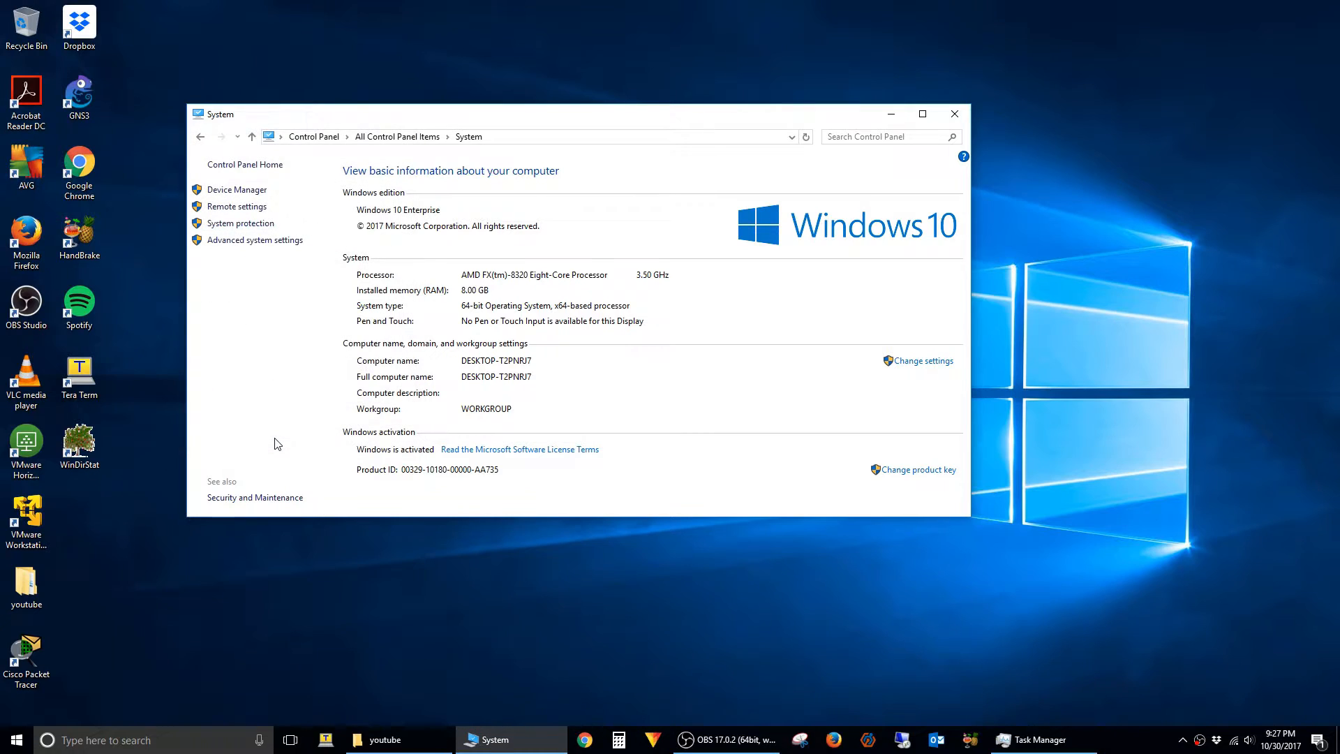
mouse_move(281, 430)
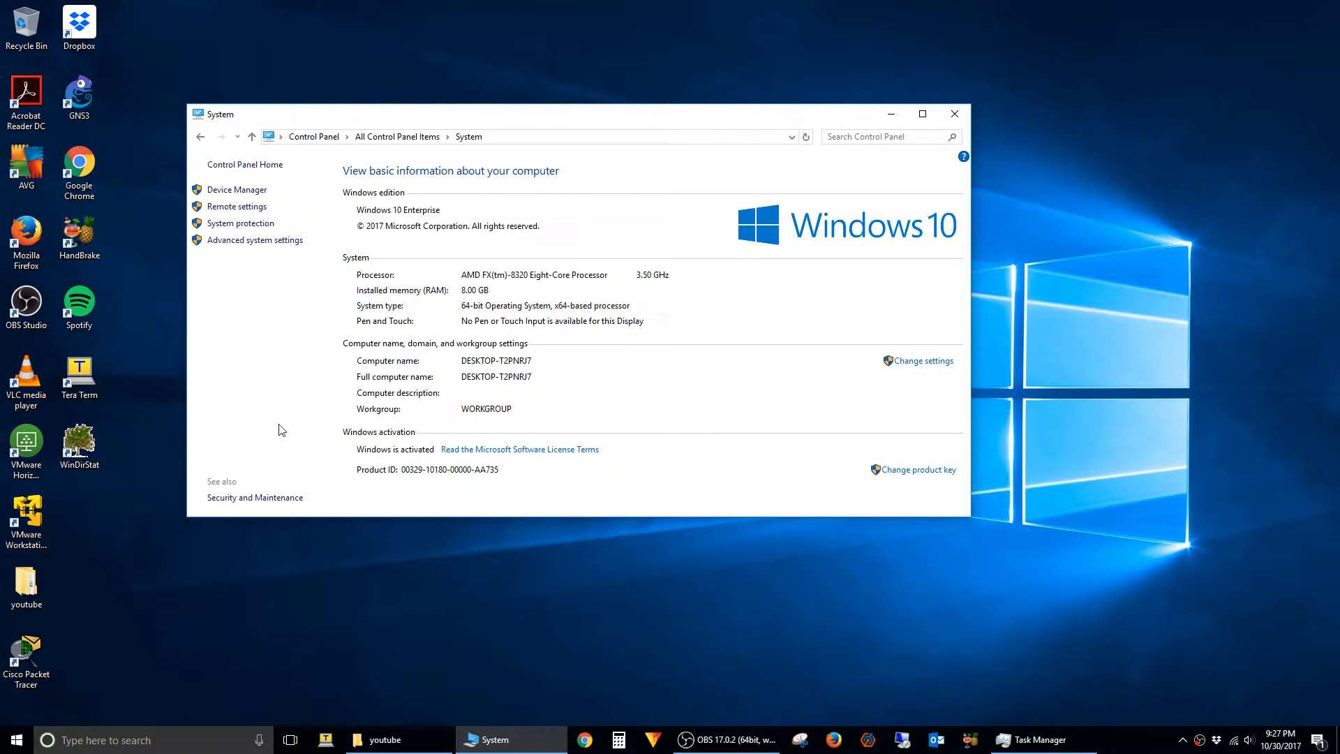
- Set the Balanced plan's sleep timing to Never in Power Options and close the window
left_click(200, 137)
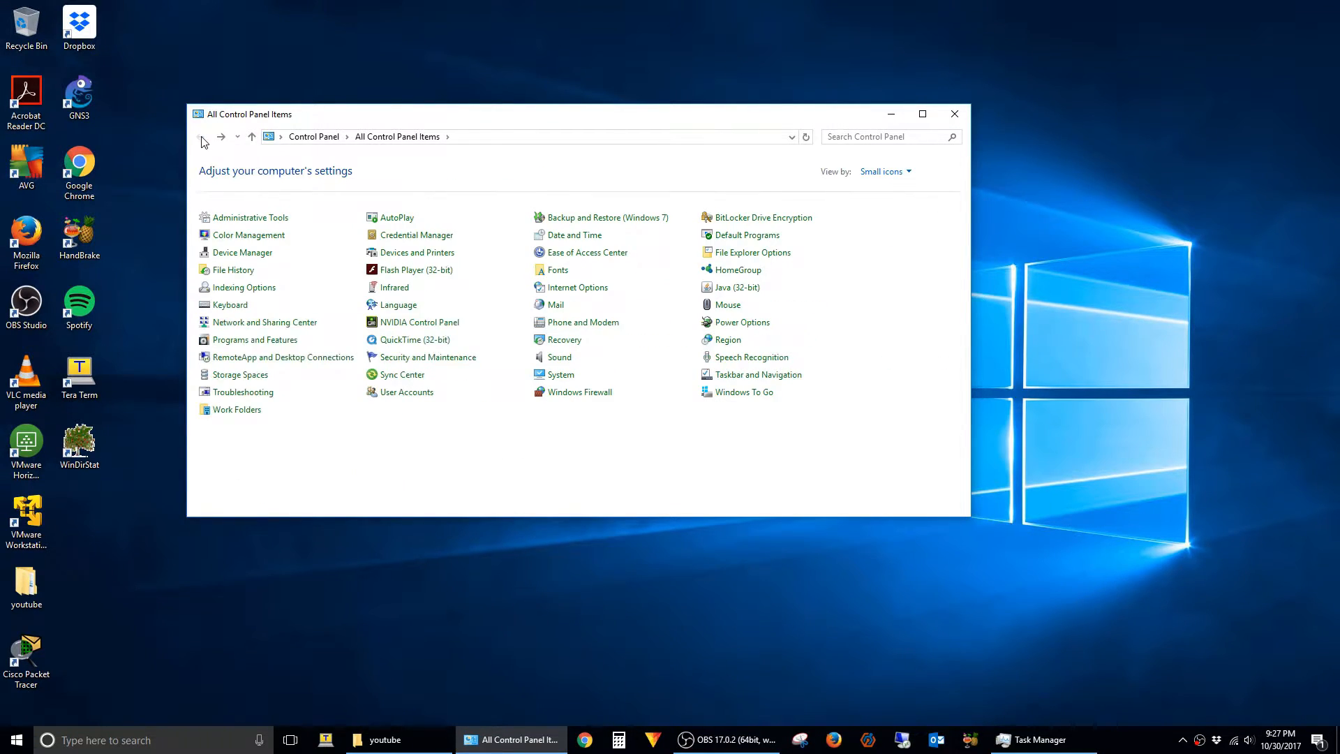
mouse_move(741, 322)
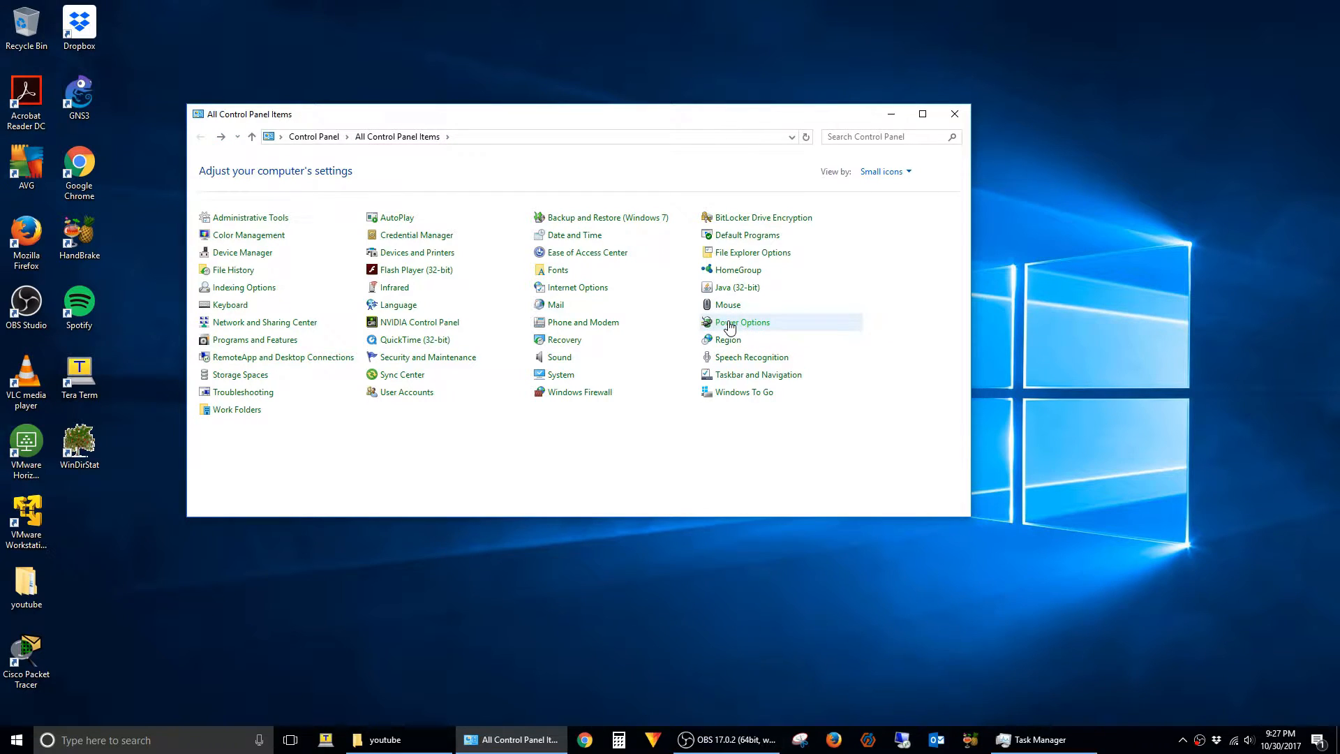
left_click(741, 323)
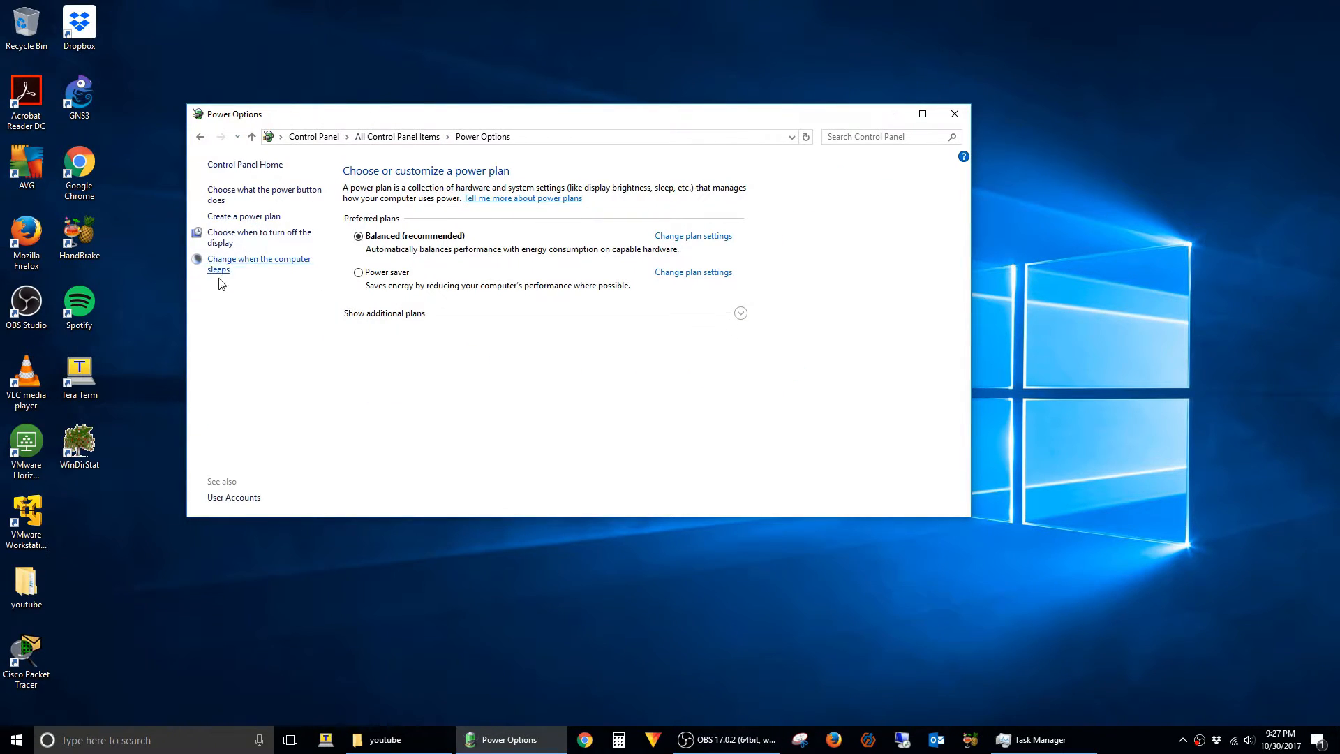
mouse_move(260, 264)
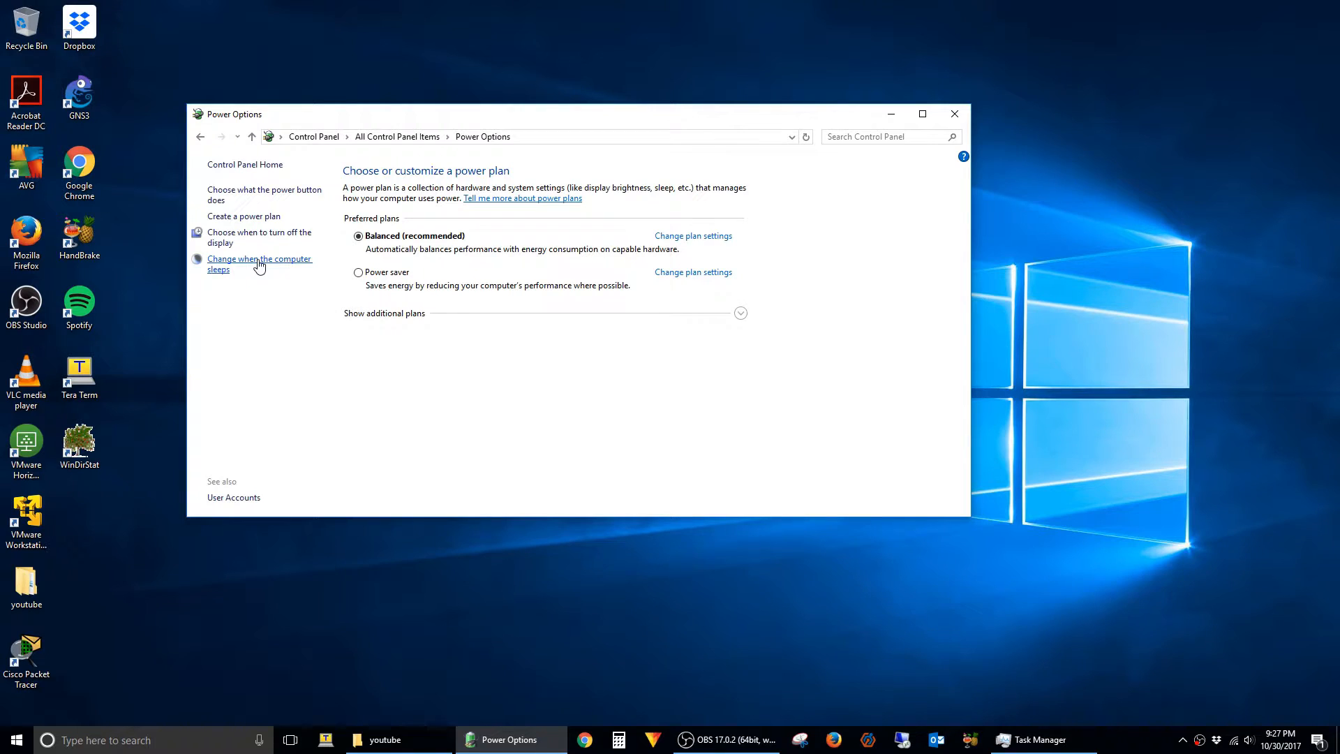
left_click(260, 264)
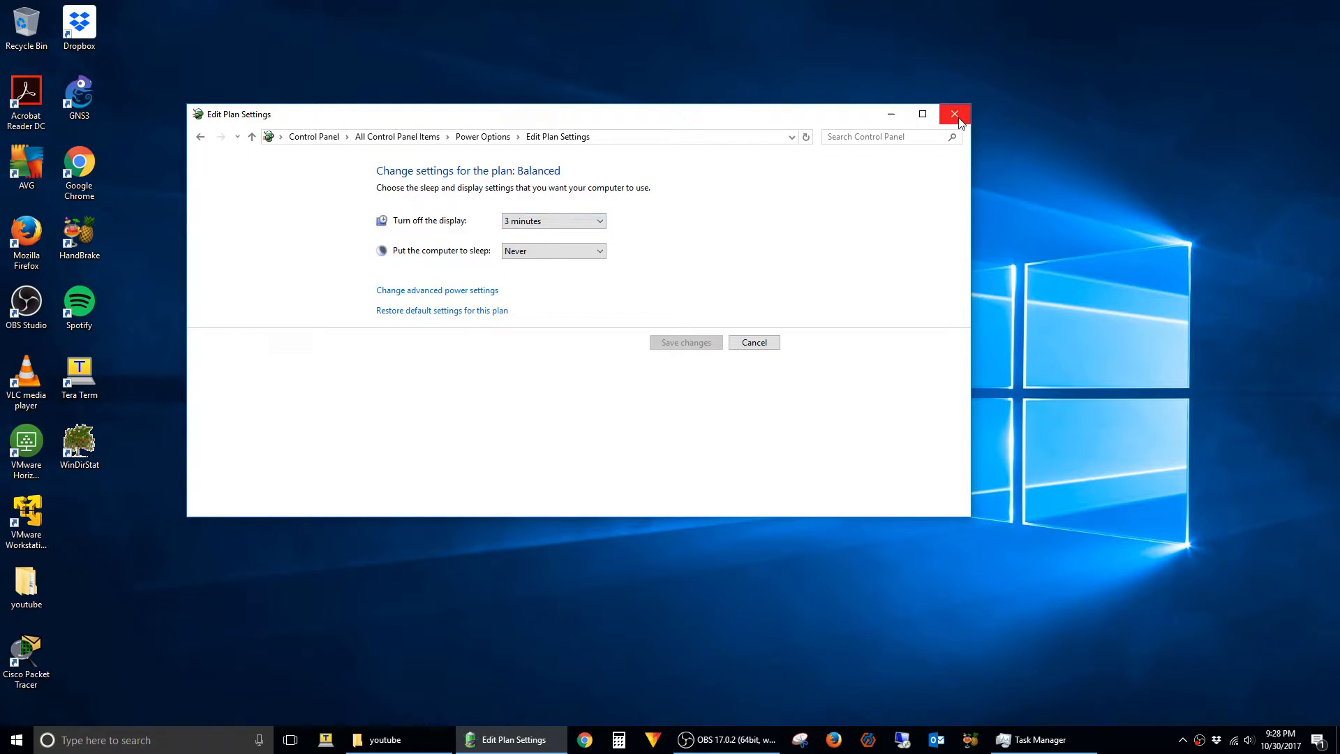
left_click(954, 113)
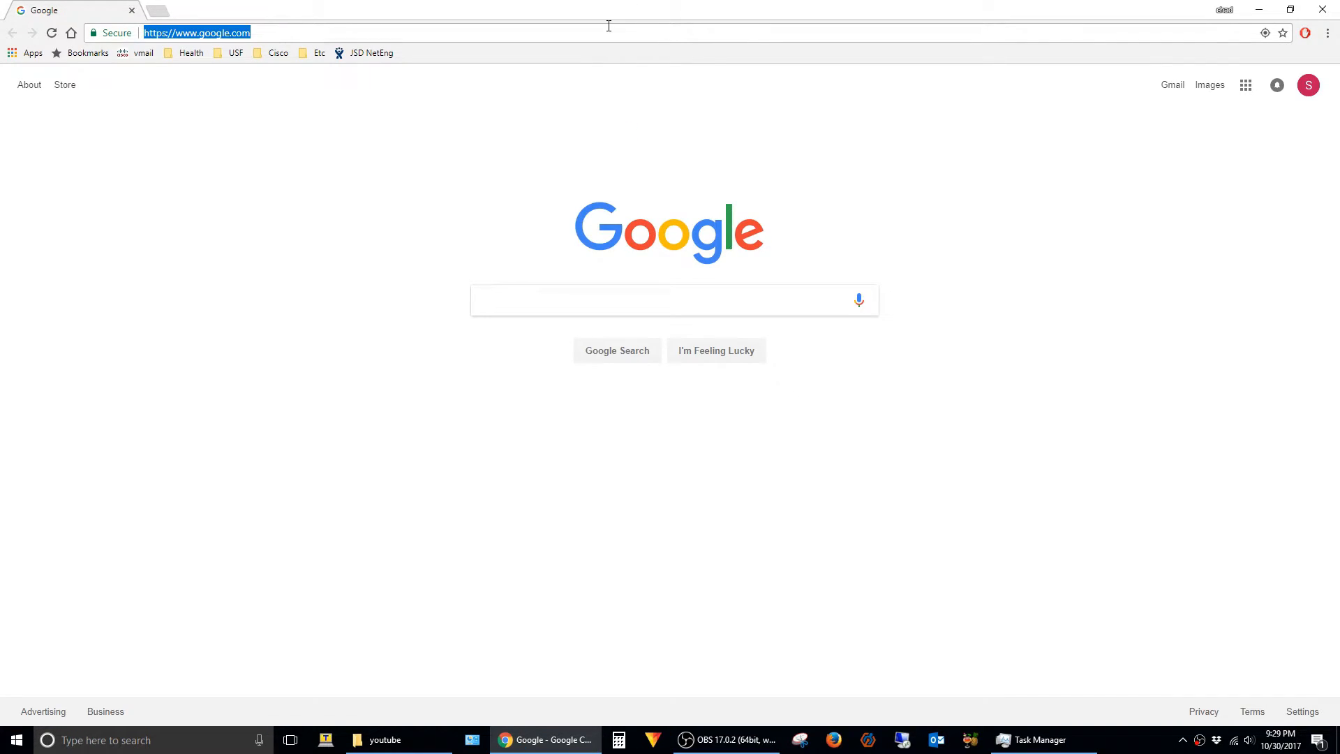
- Go to the router login page at 192.168.1.1 with admin credentials filled in
type("192.168.1.1")
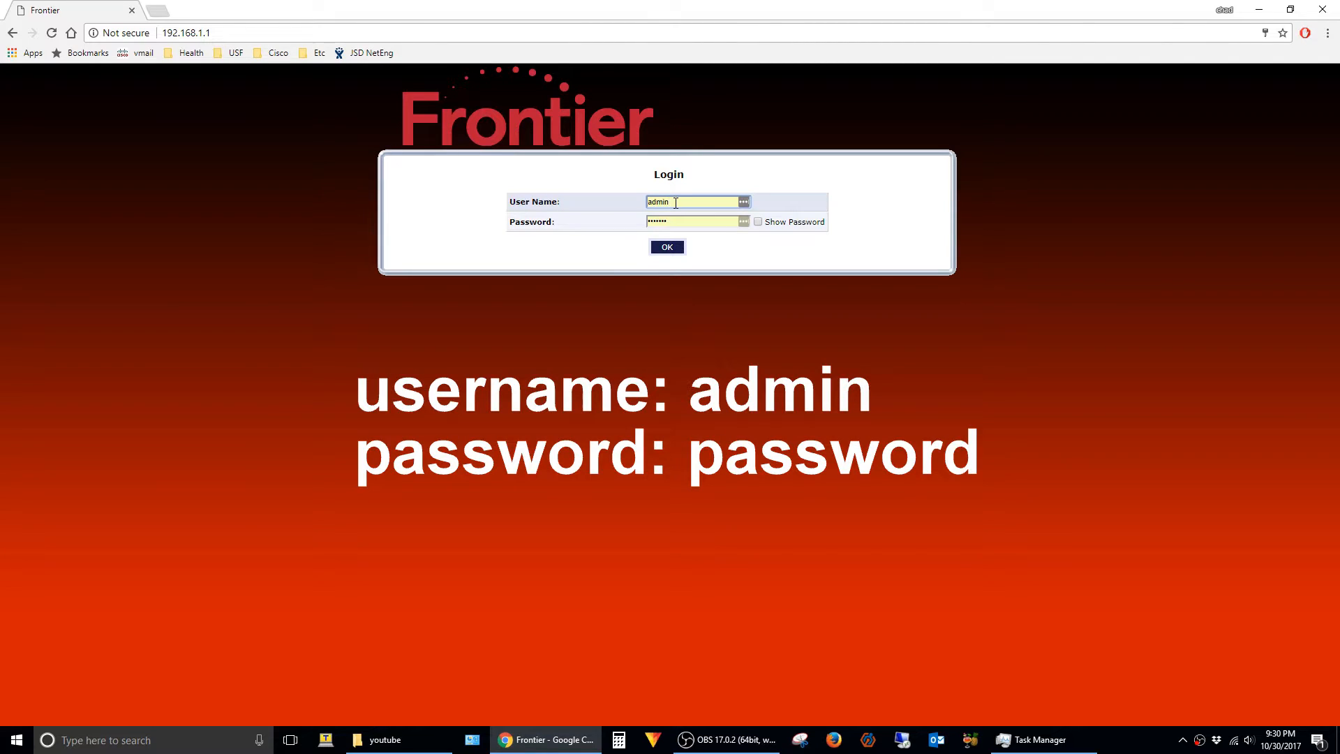
- Log in to the router and reach Firewall Settings, accepting the change warning
left_click(666, 247)
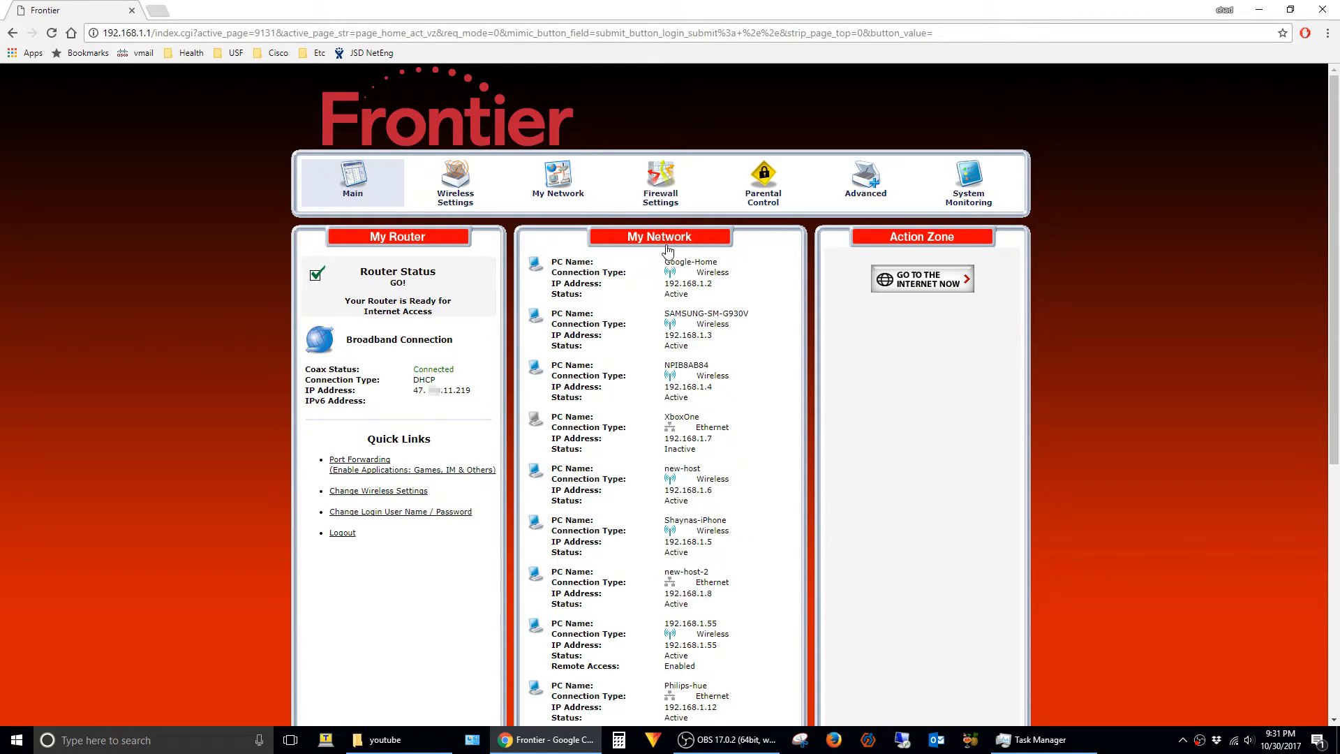
mouse_move(660, 204)
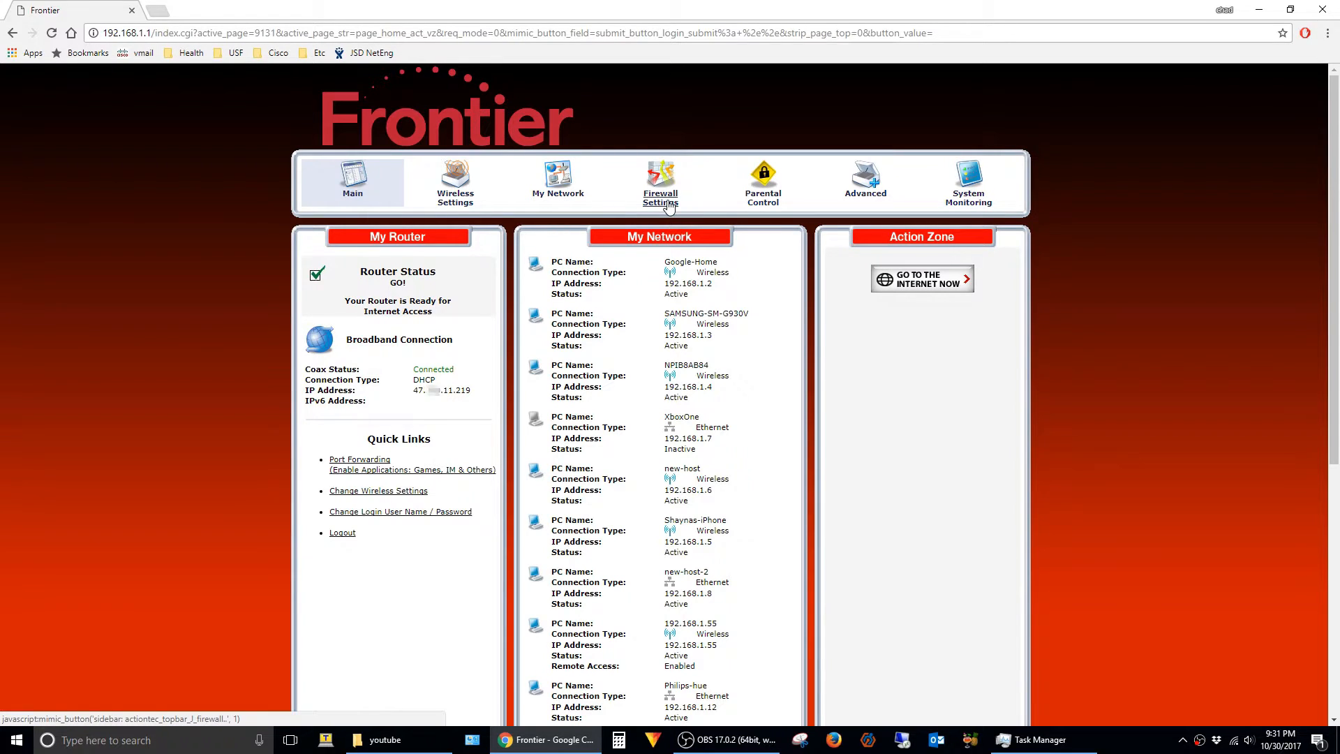
left_click(659, 181)
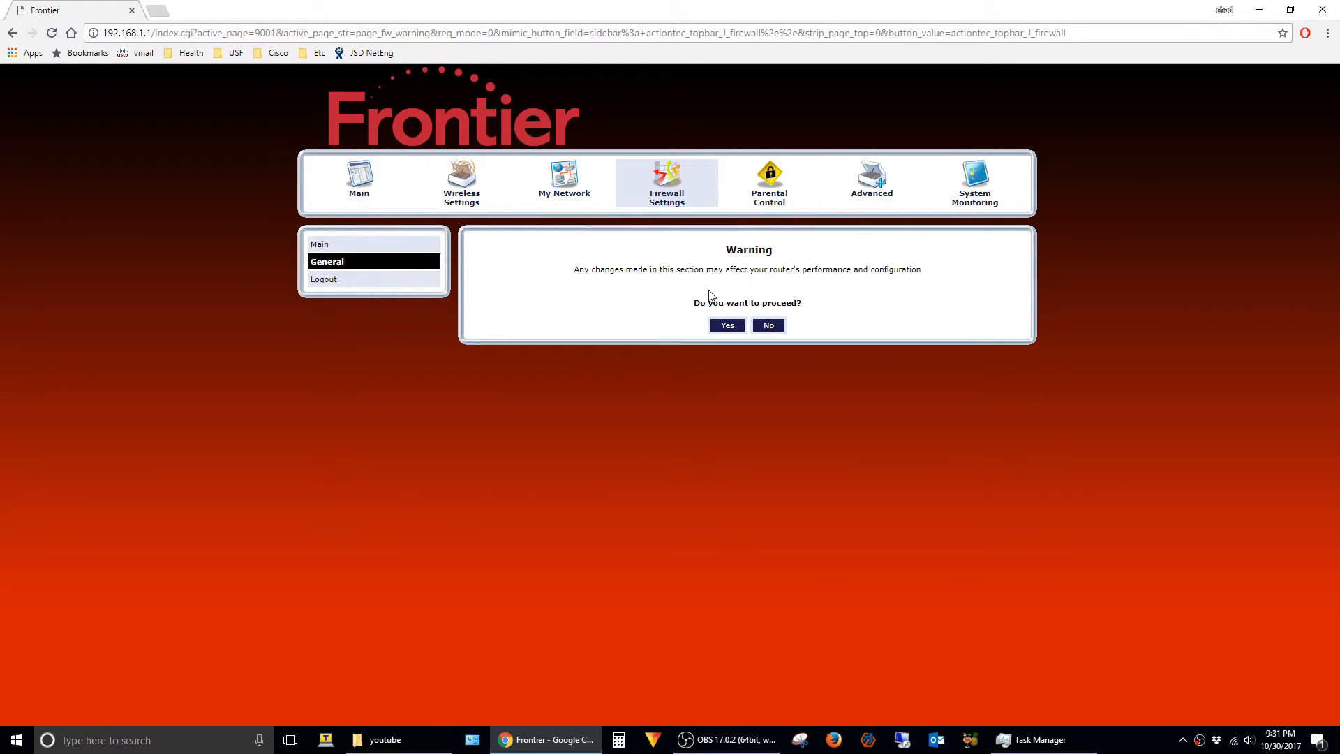
left_click(726, 325)
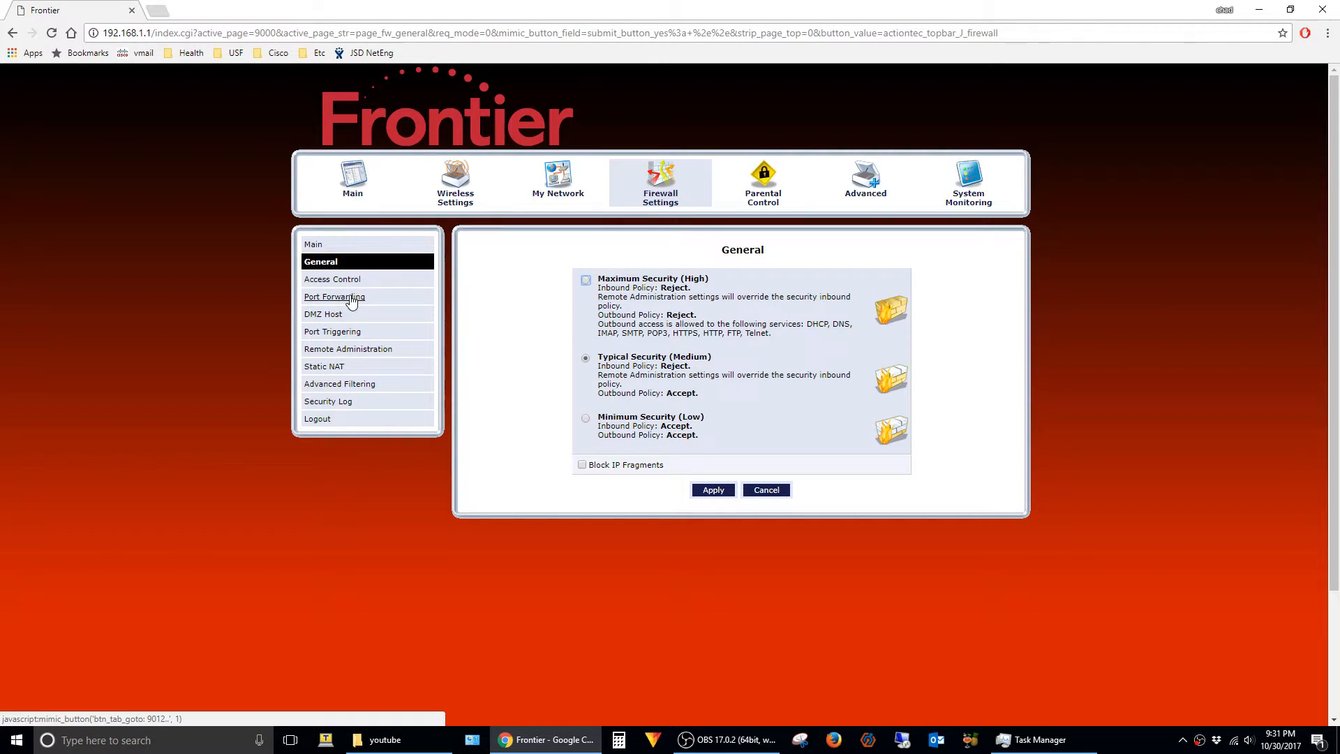
- Start a custom-ports forwarding rule targeting the PC at 192.168.1.55
left_click(333, 296)
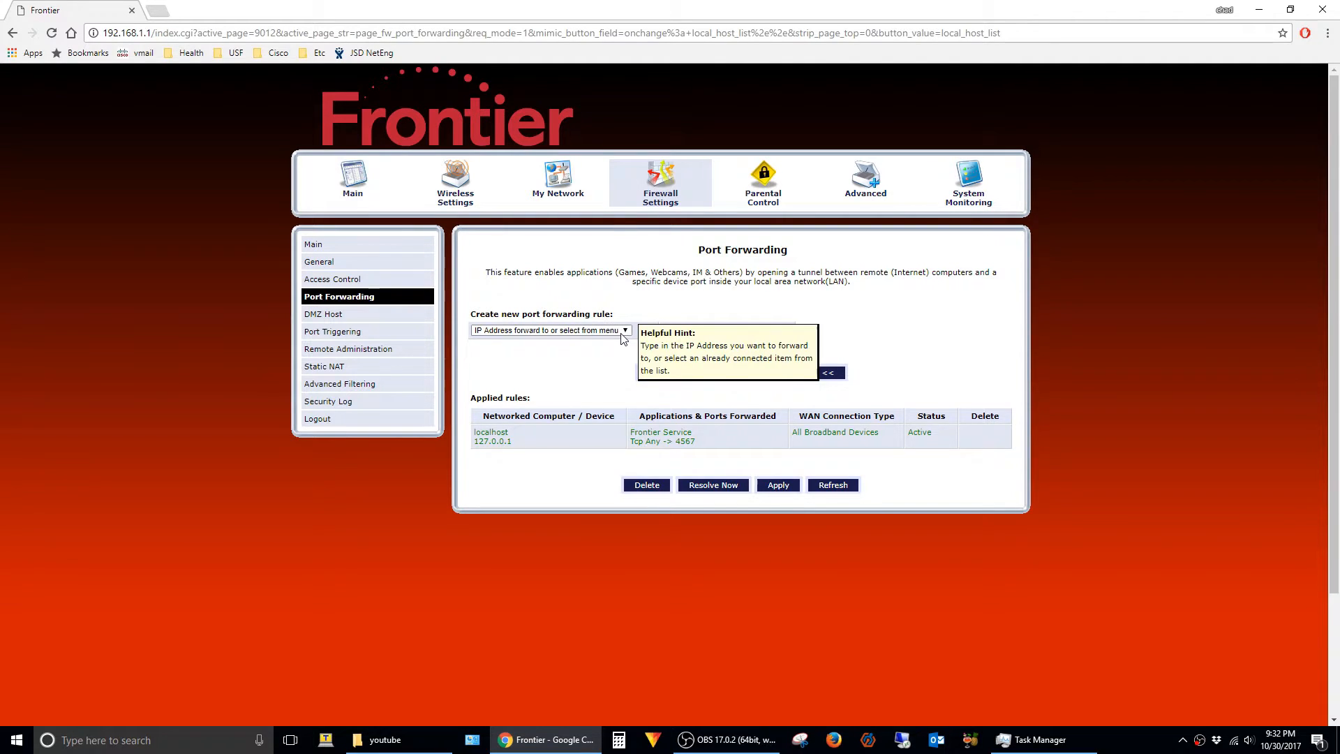
left_click(622, 329)
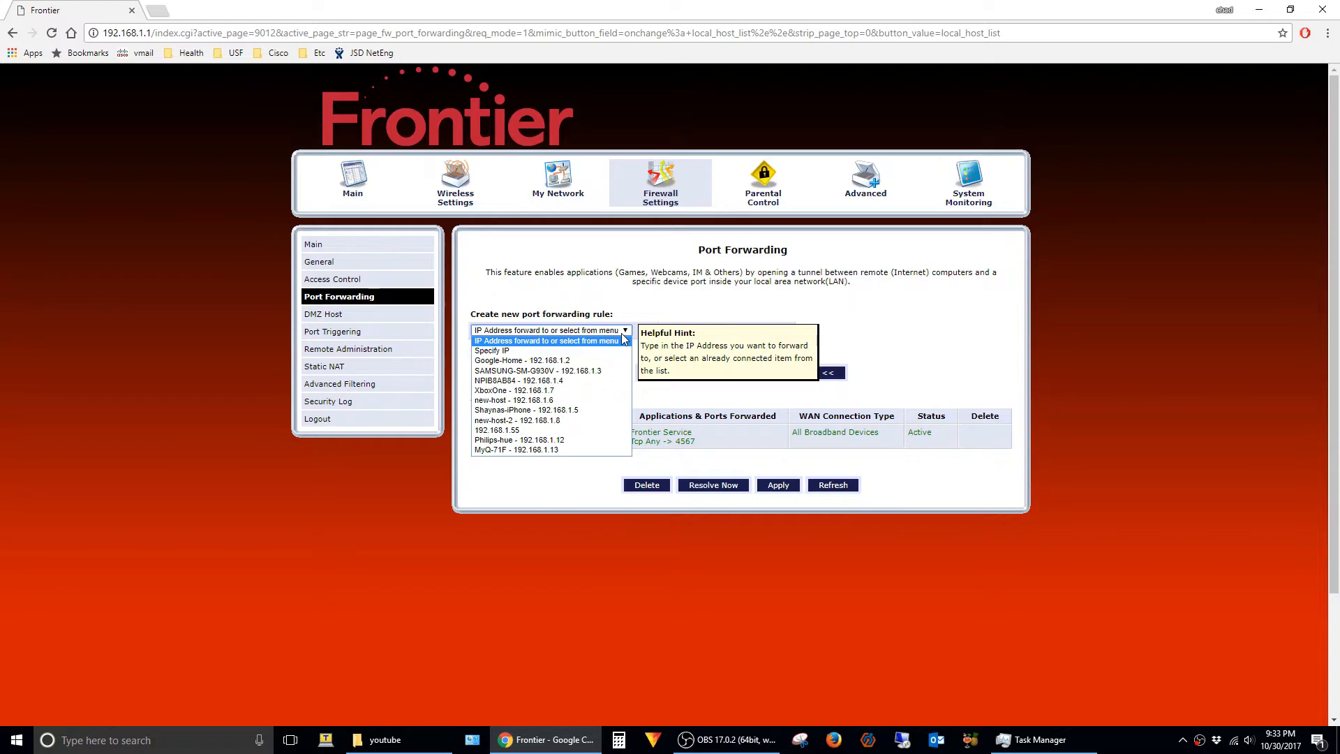
mouse_move(497, 429)
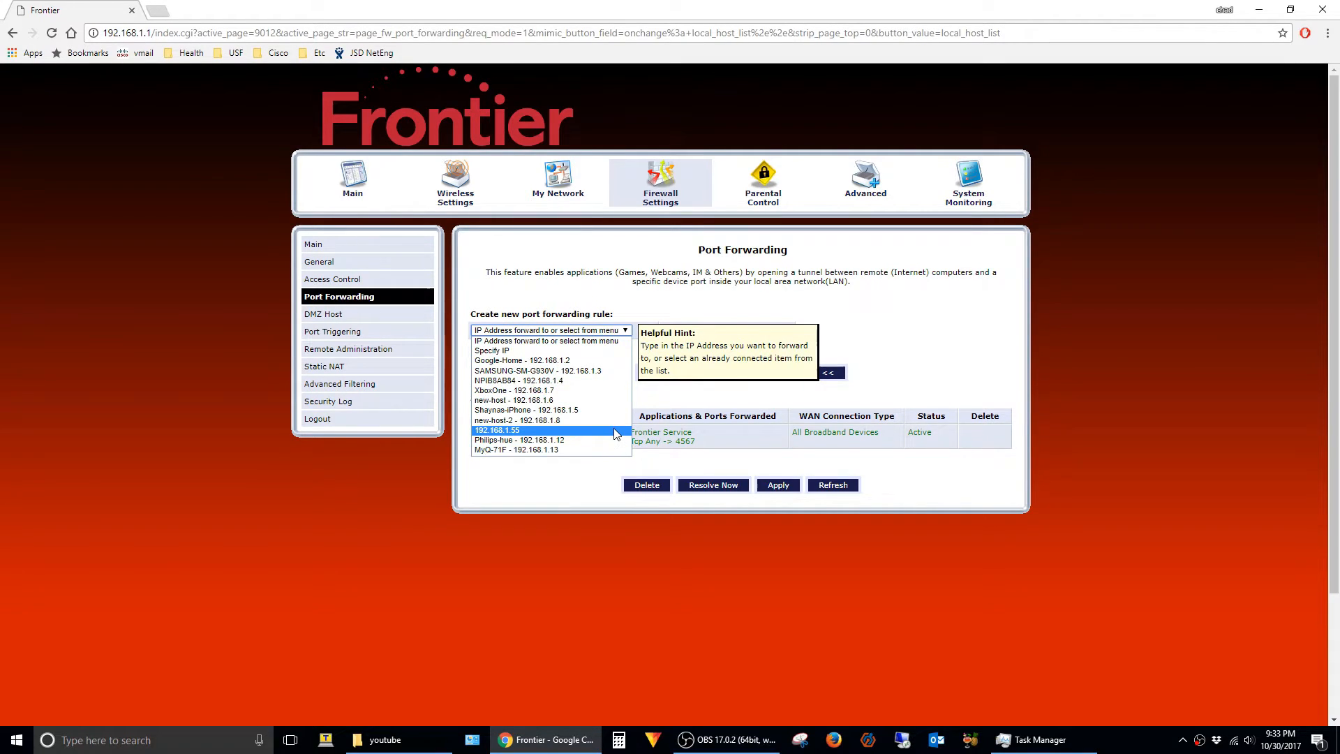
left_click(498, 429)
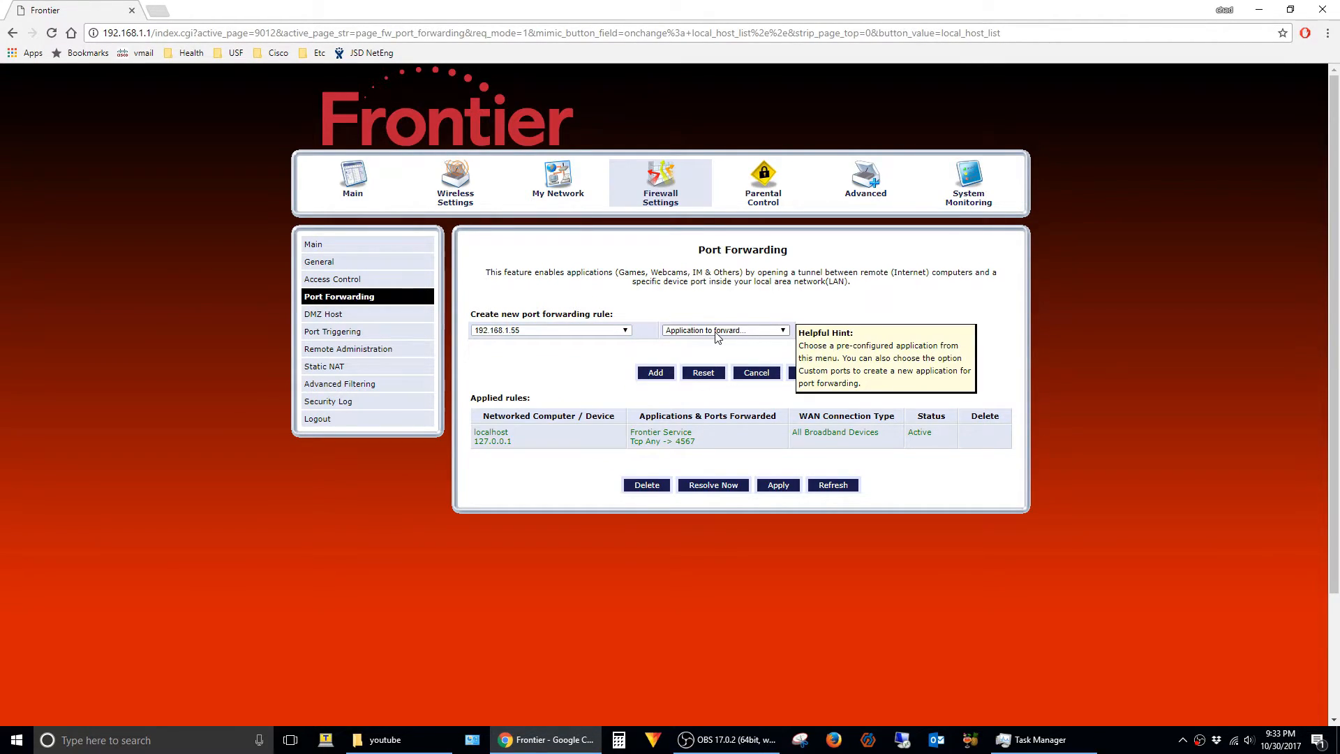
left_click(722, 329)
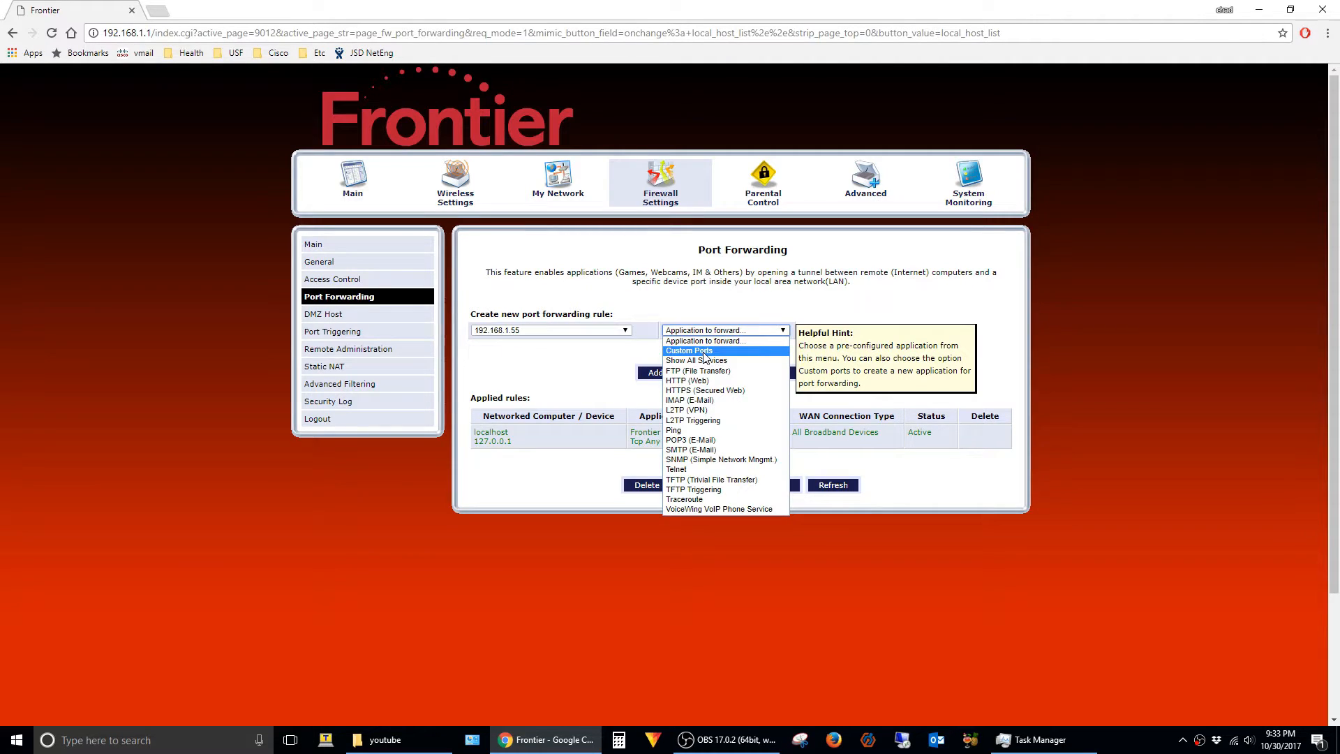
left_click(688, 350)
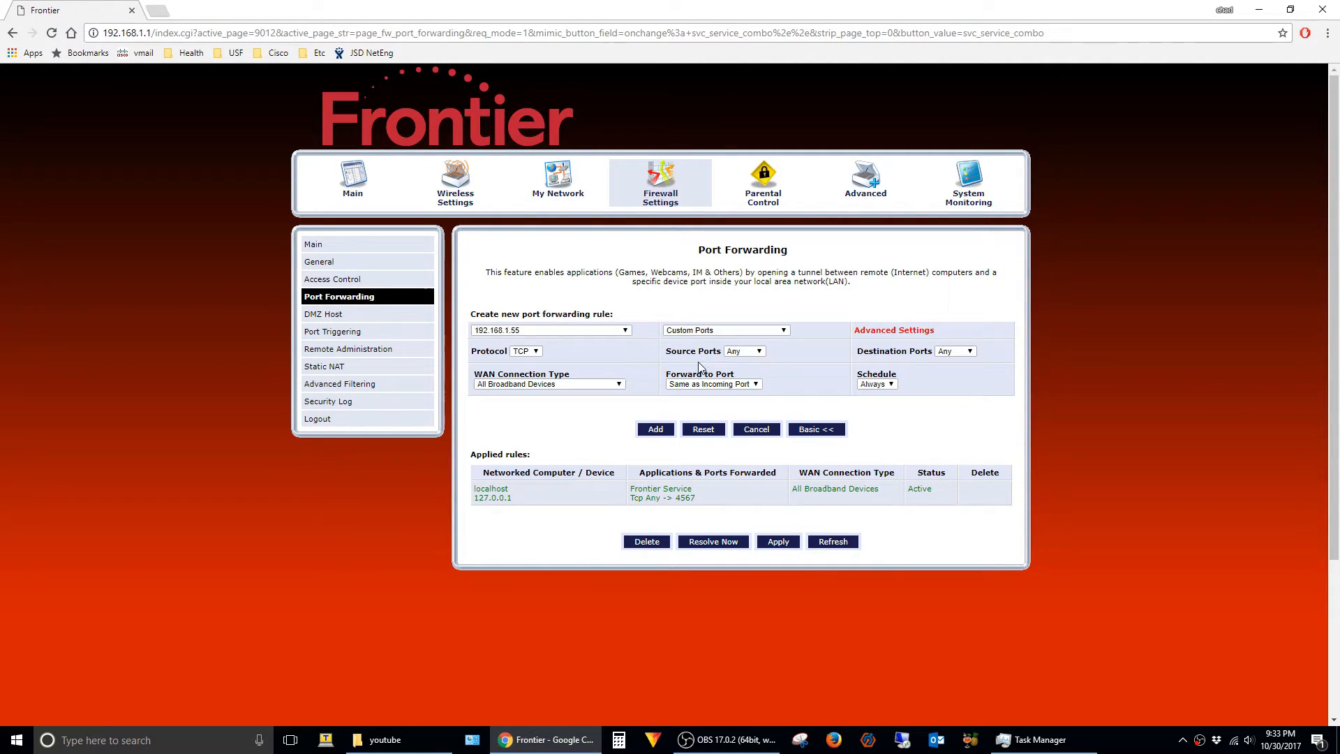
- Specify TCP destination port 3389, add the rule and apply it on the router
left_click(953, 350)
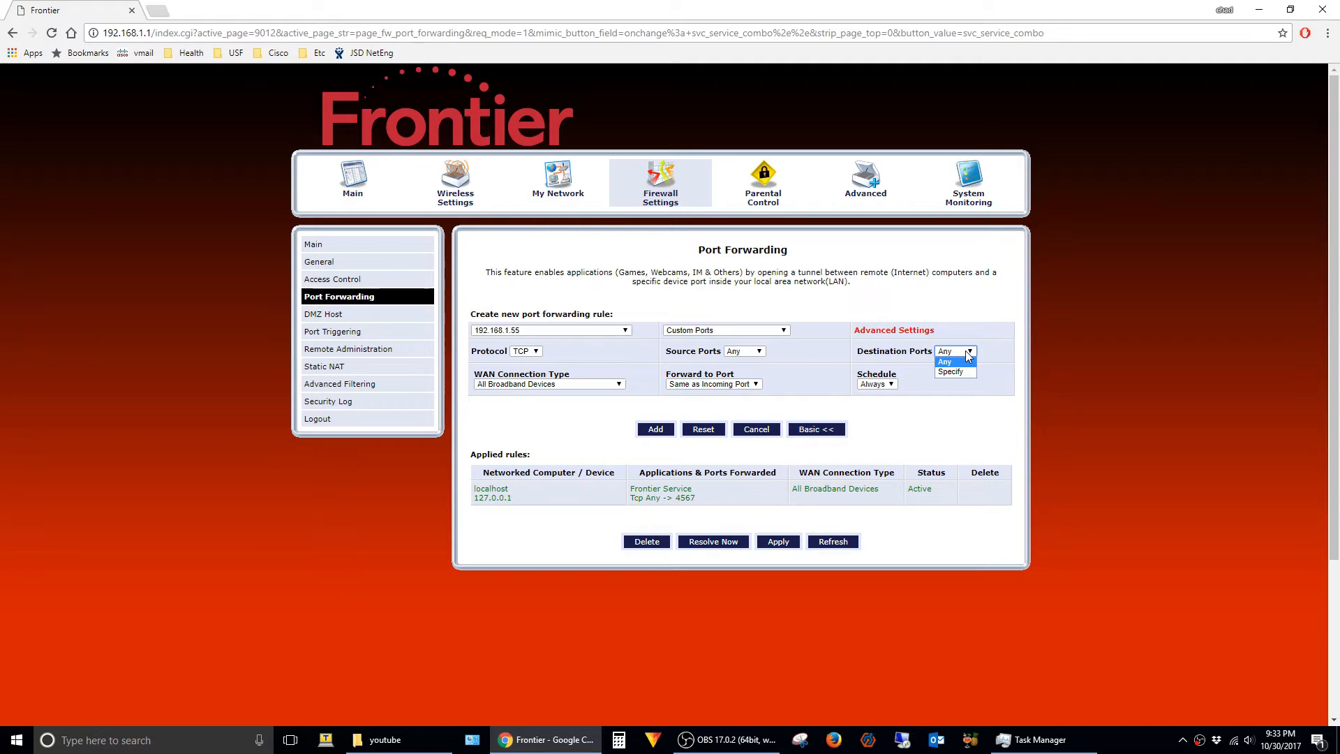
left_click(950, 371)
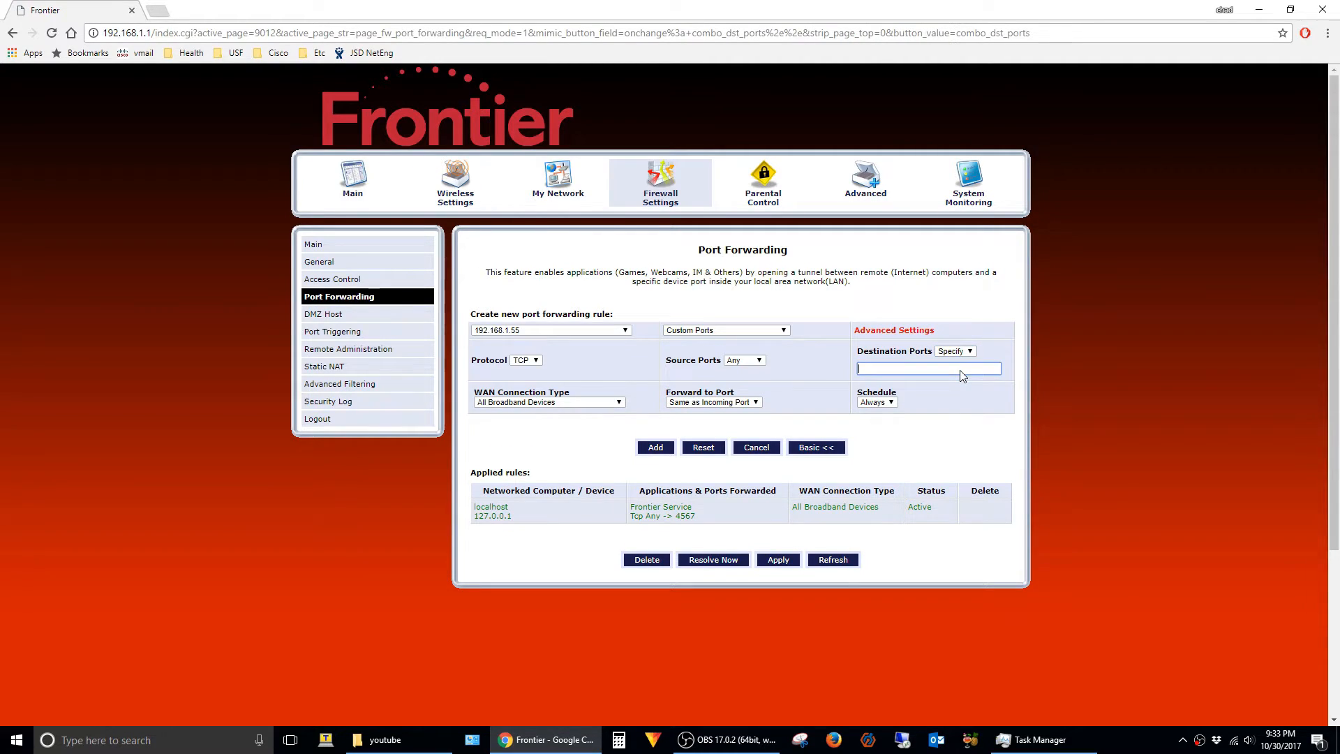
type("3389")
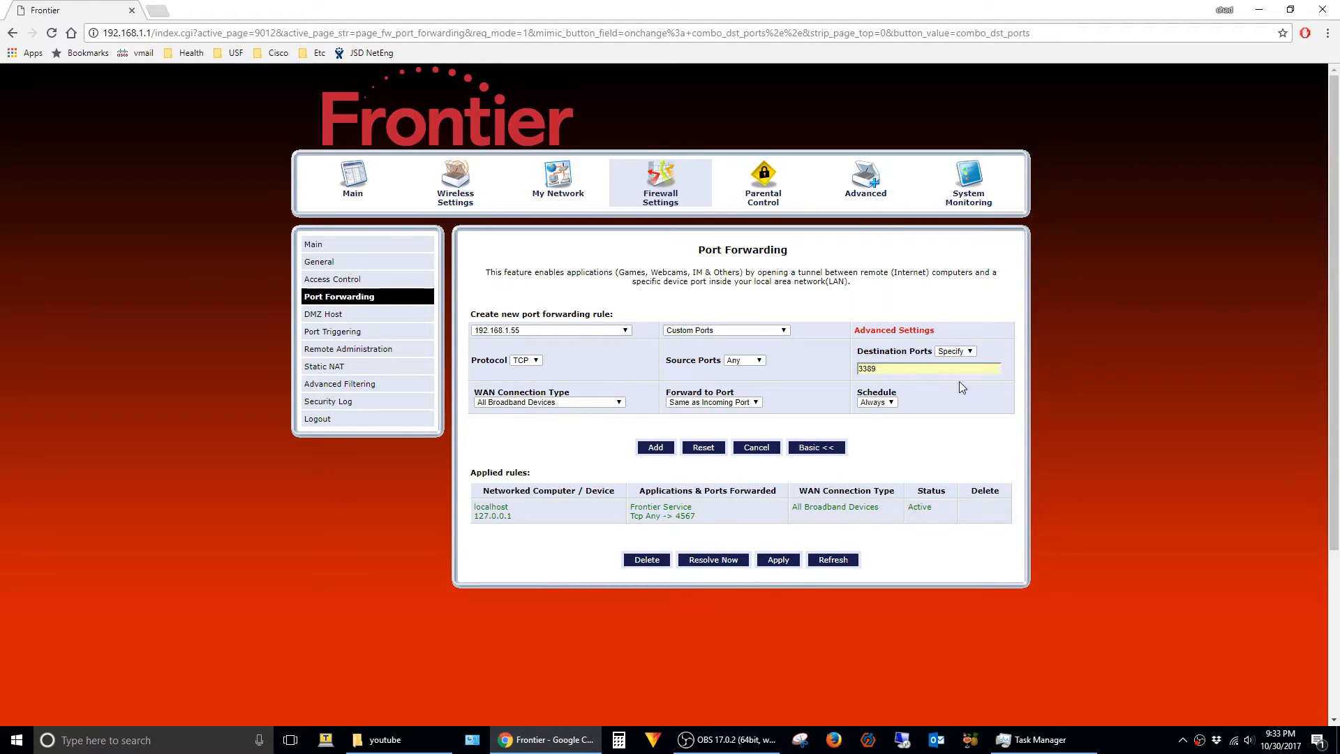
left_click(655, 447)
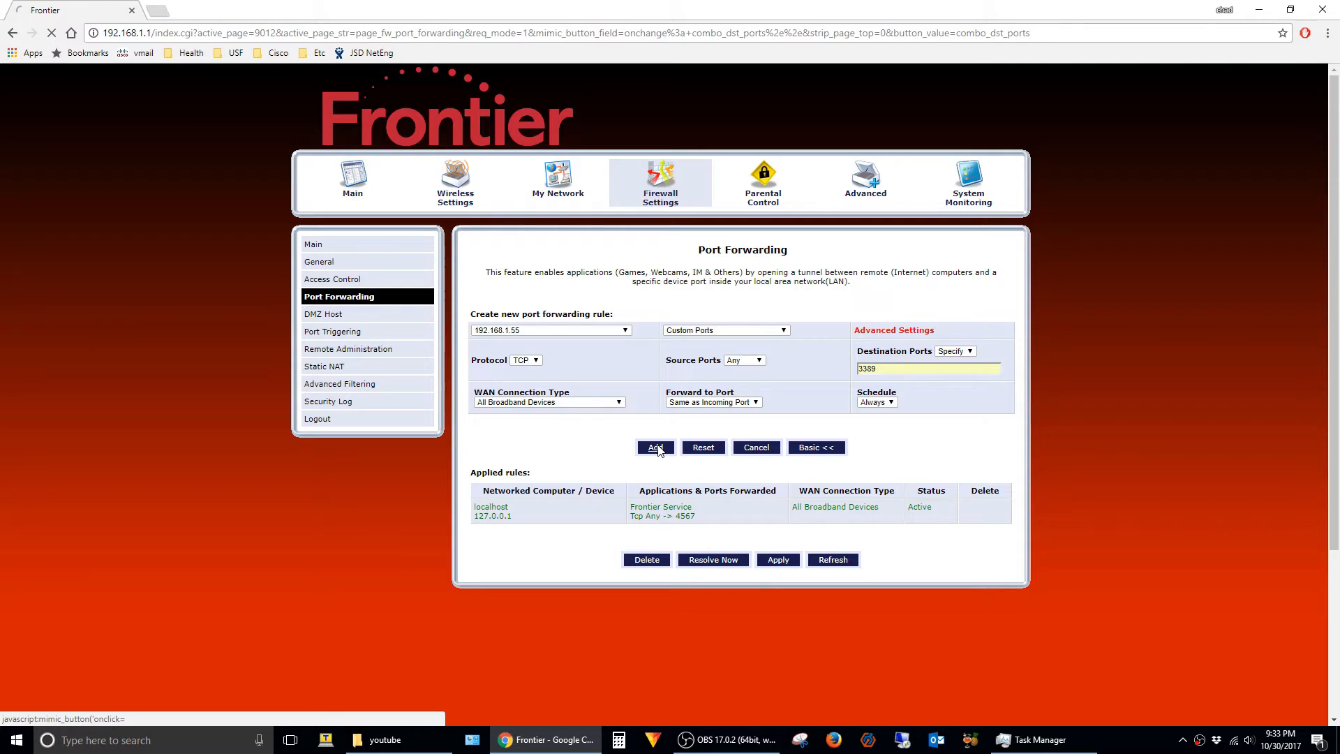
left_click(655, 447)
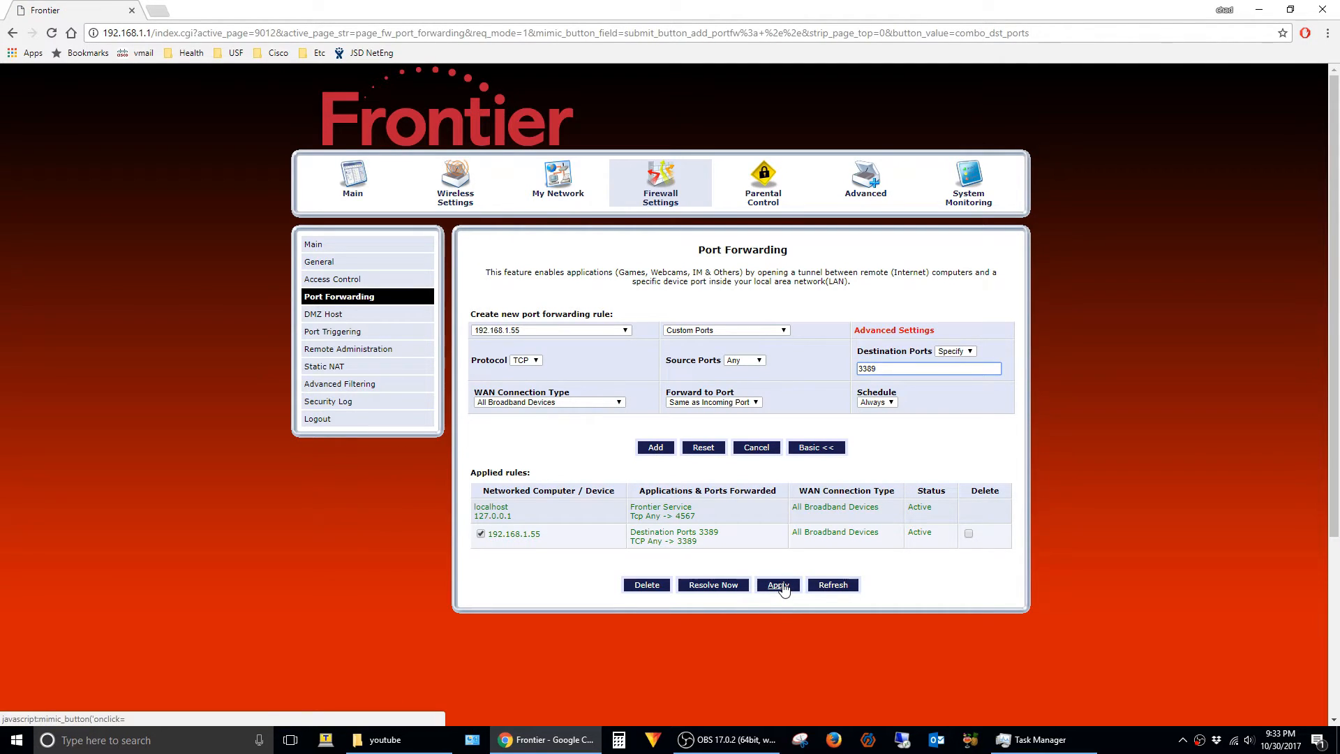
left_click(778, 585)
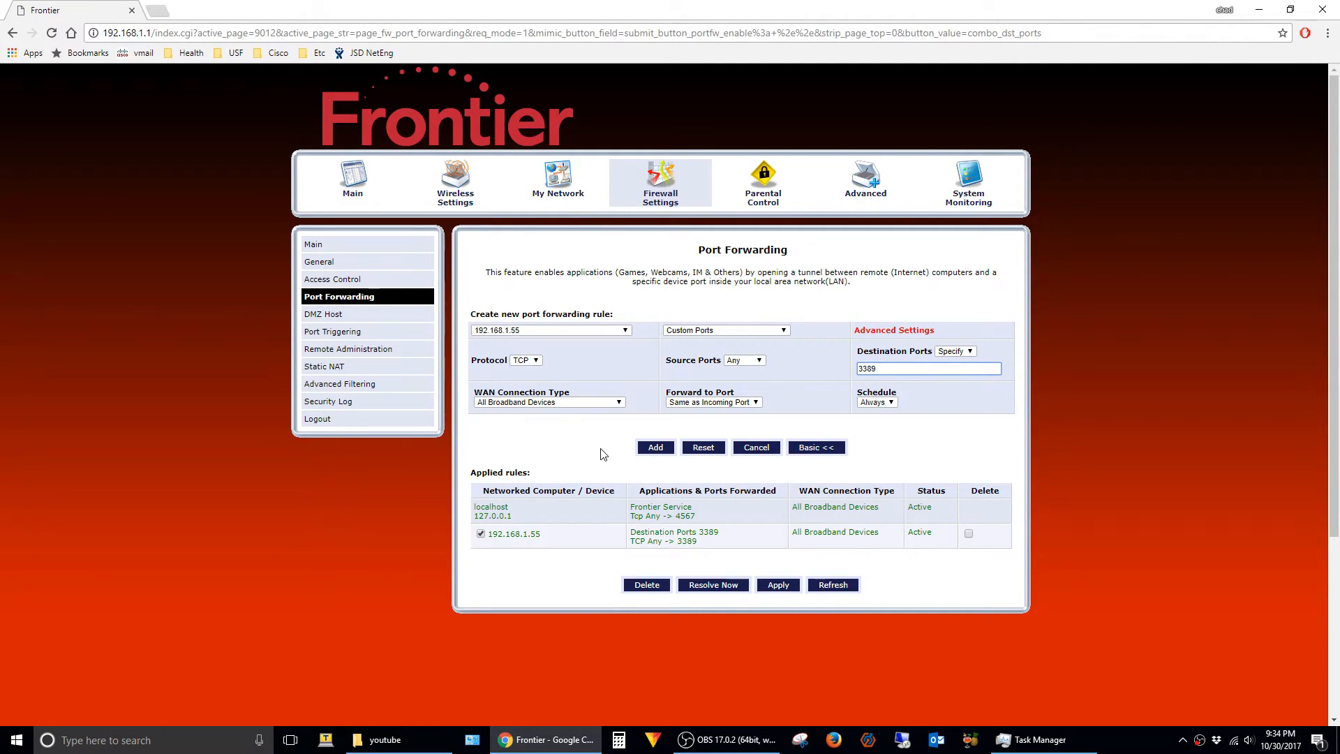
mouse_move(436, 215)
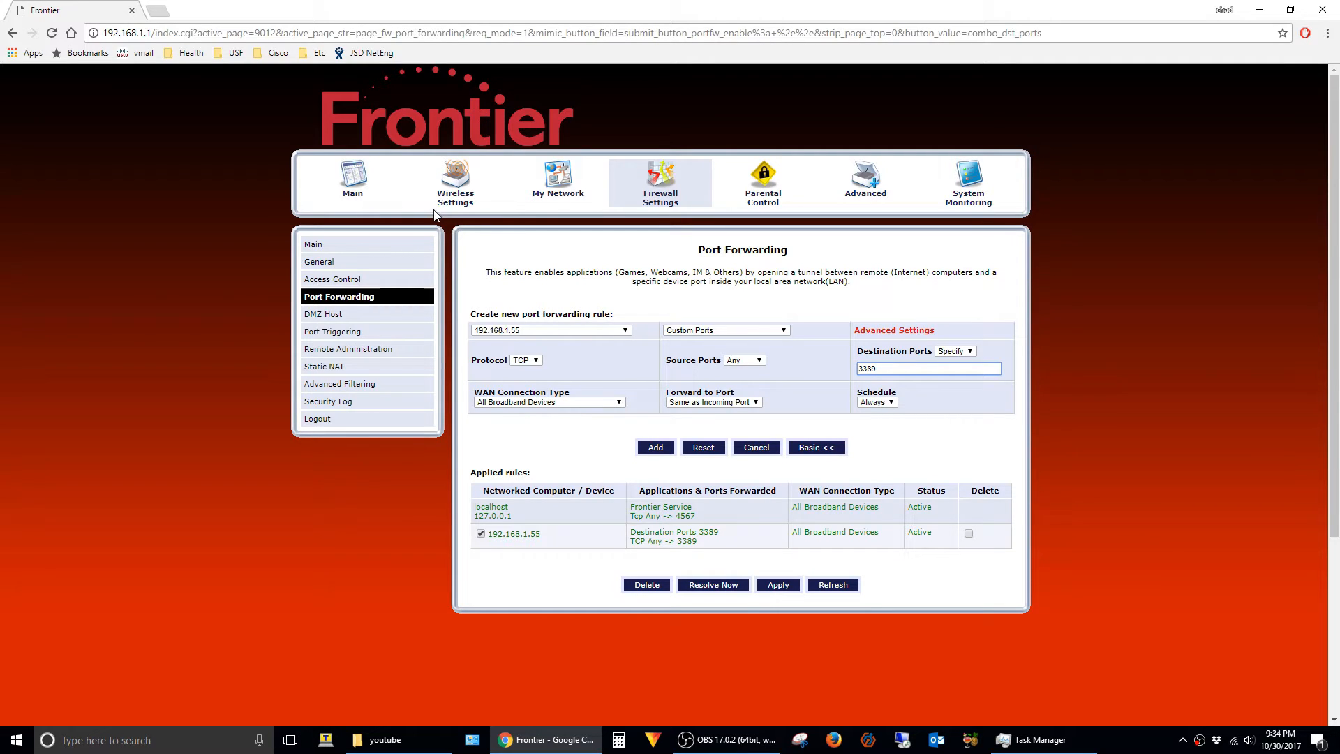
- Show the router's Main page with broadband connection details and connected devices
left_click(352, 180)
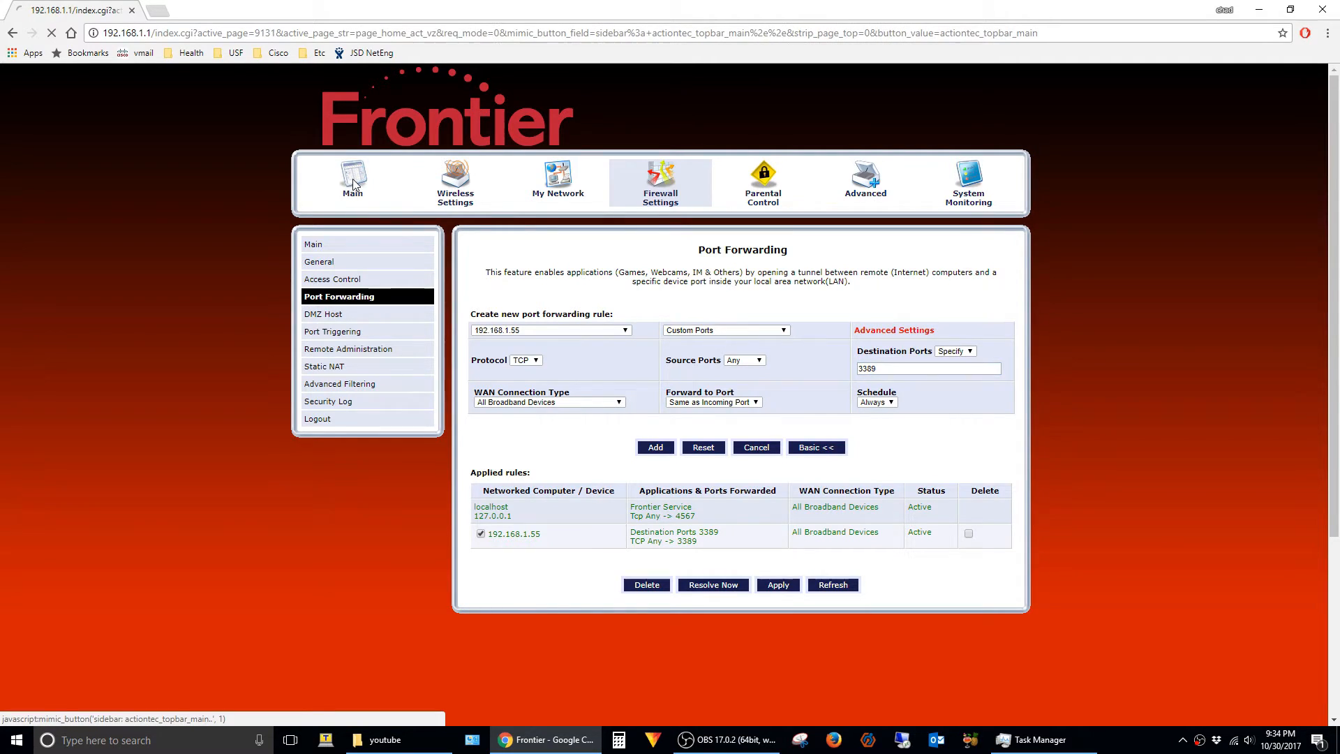
left_click(352, 181)
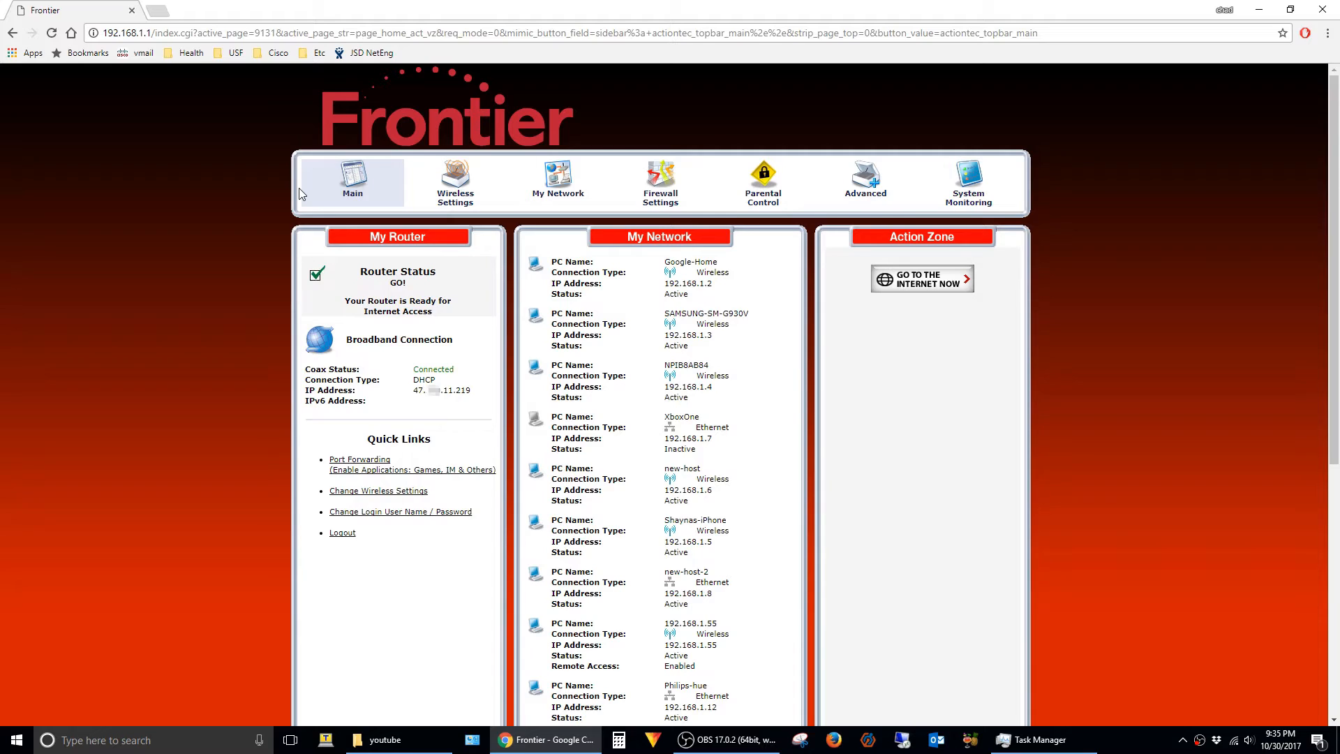
mouse_move(280, 208)
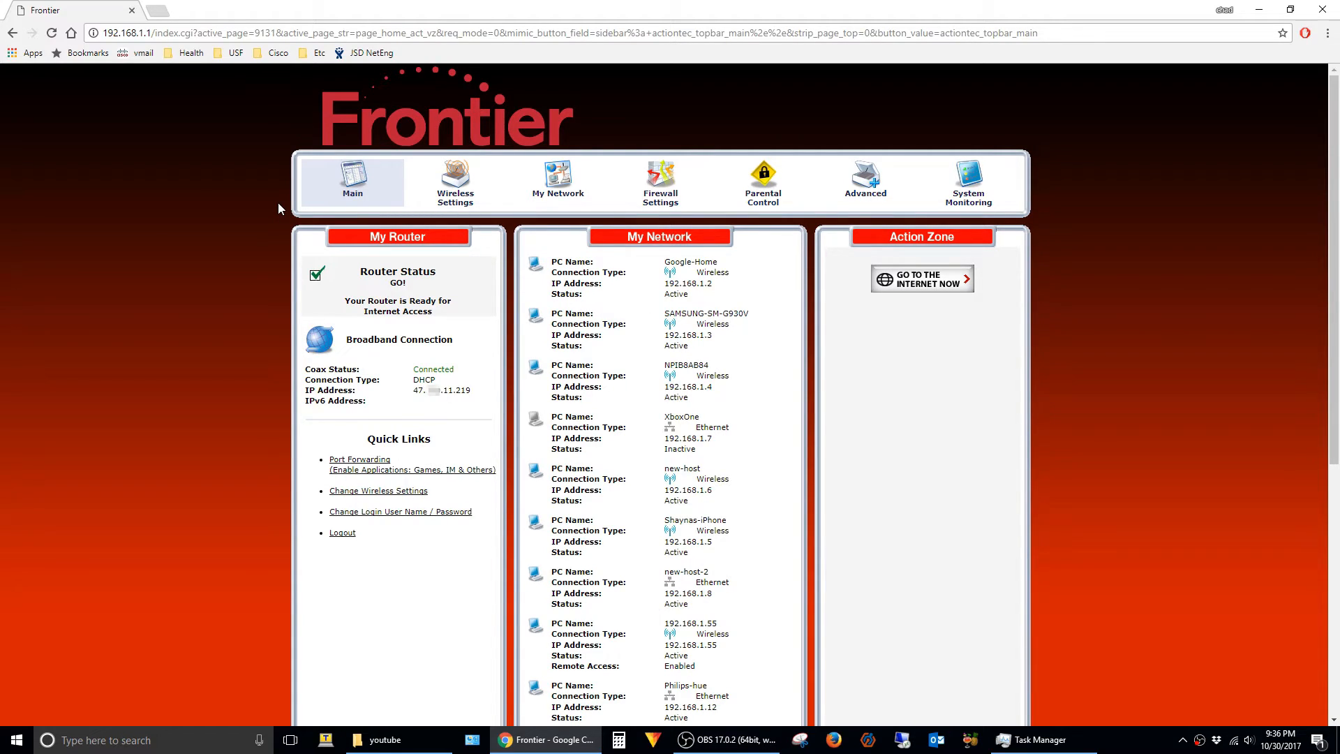
mouse_move(436, 400)
type("what is m")
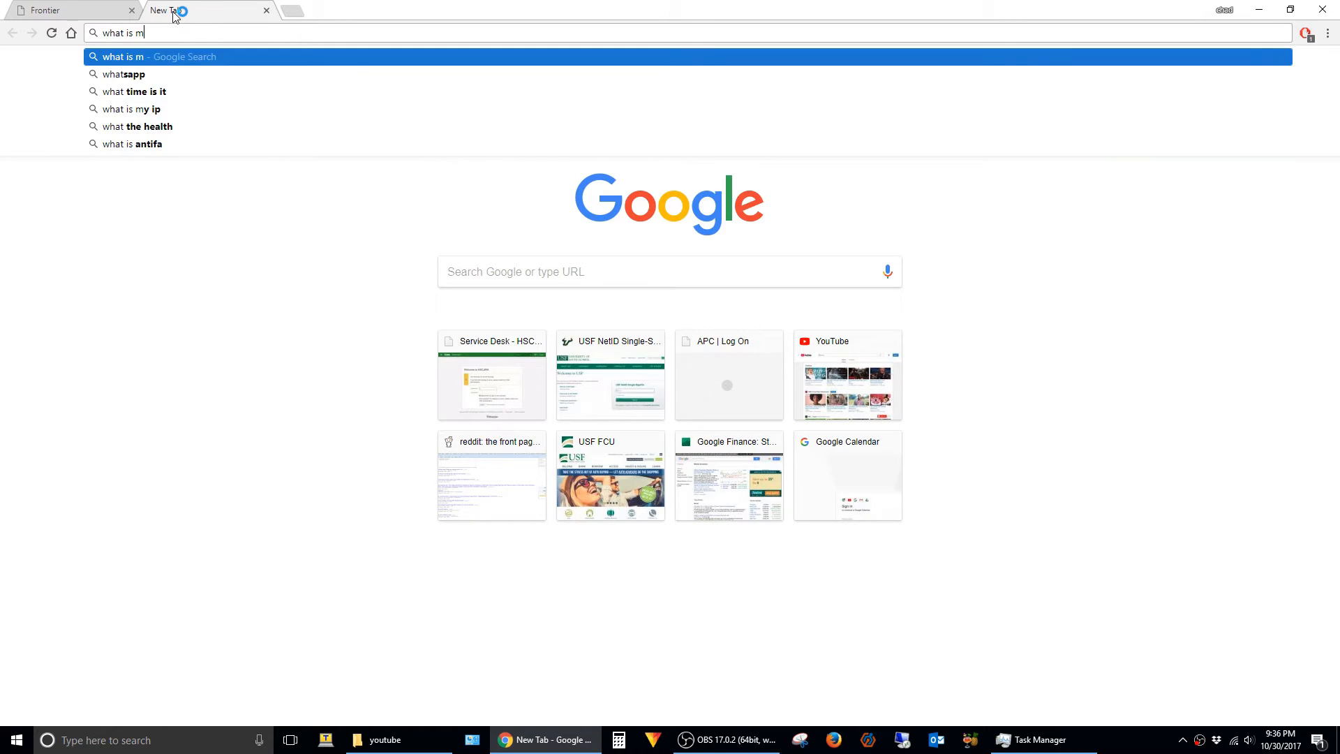
- Search Google for 'what is my ip address' to see the public IP
left_click(133, 109)
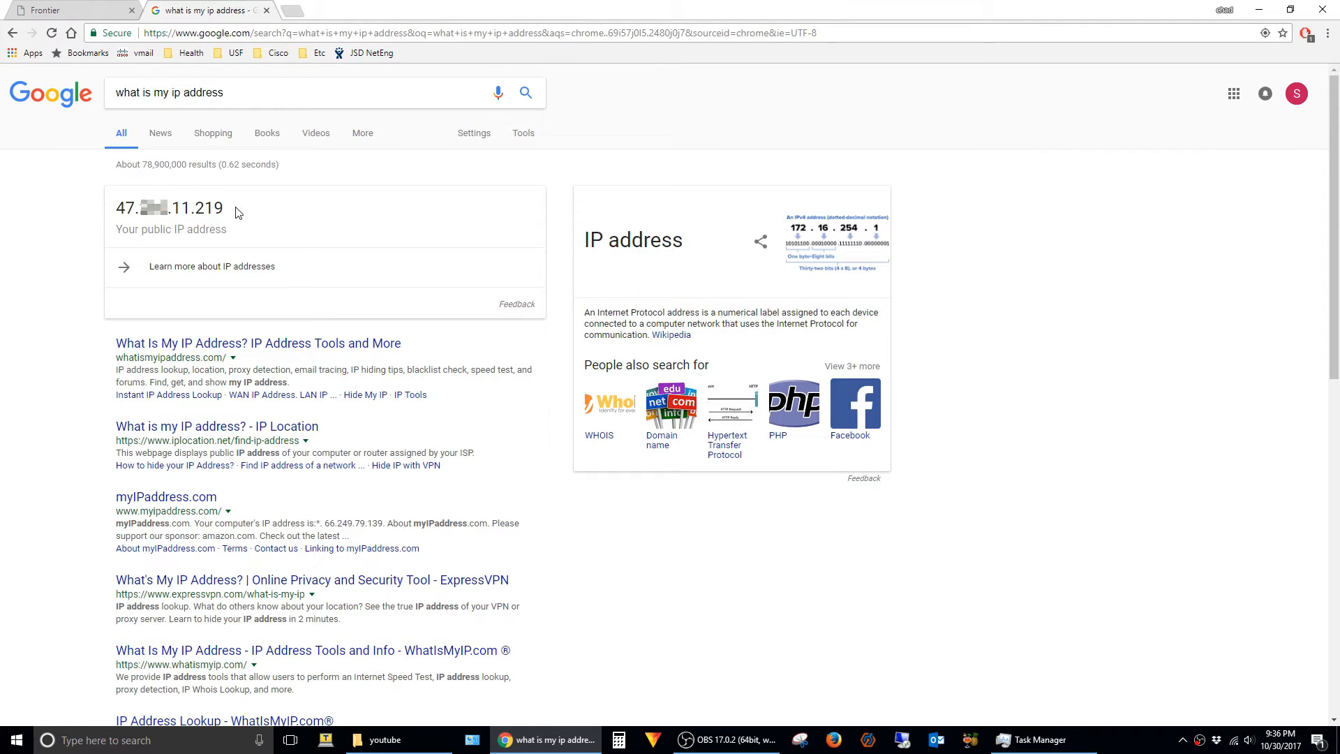
- Copy the router's broadband IP address from the Frontier Main page
left_click(73, 10)
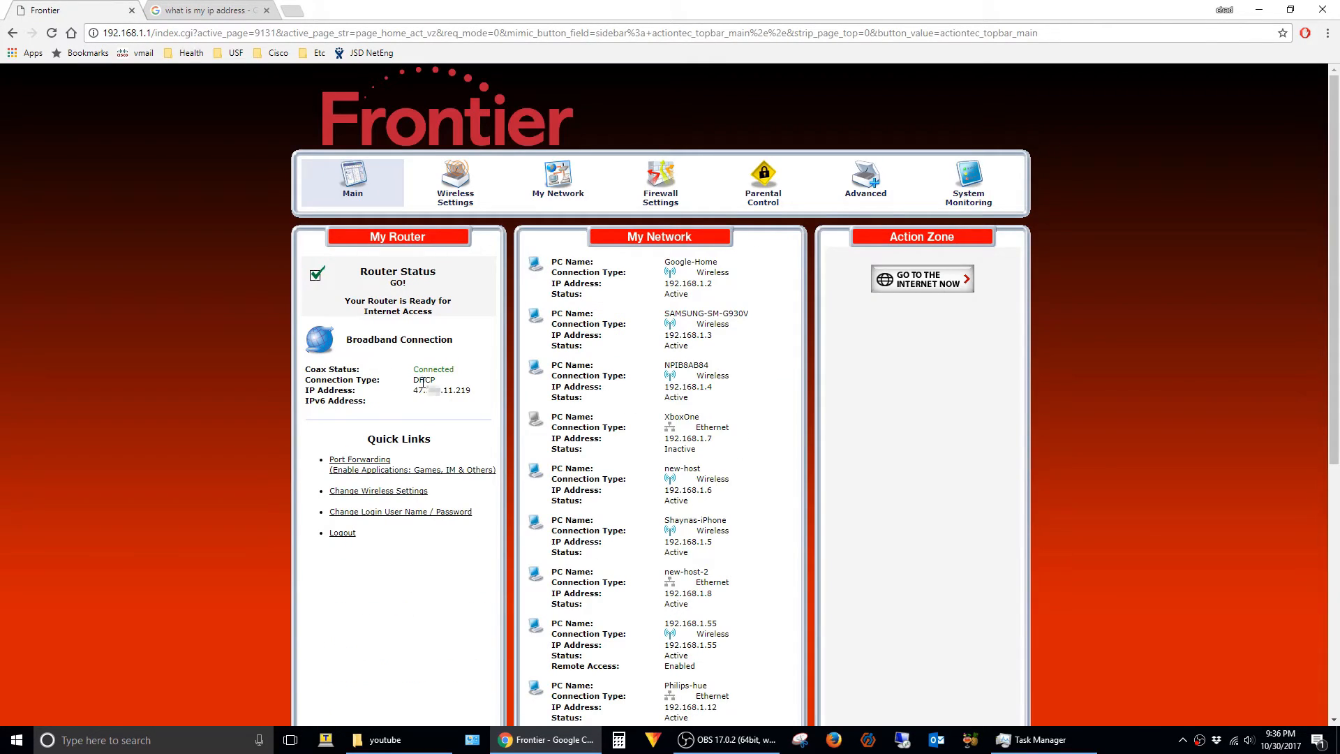
mouse_move(212, 398)
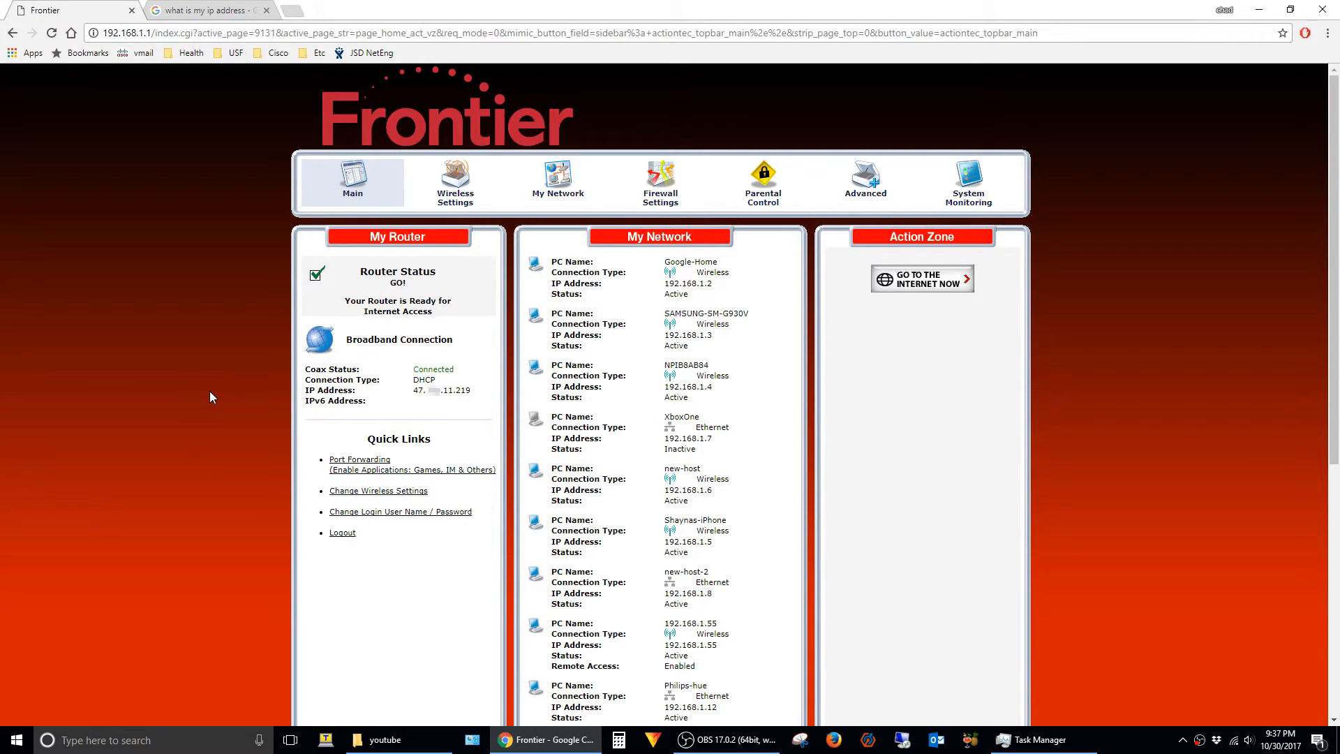
mouse_move(442, 391)
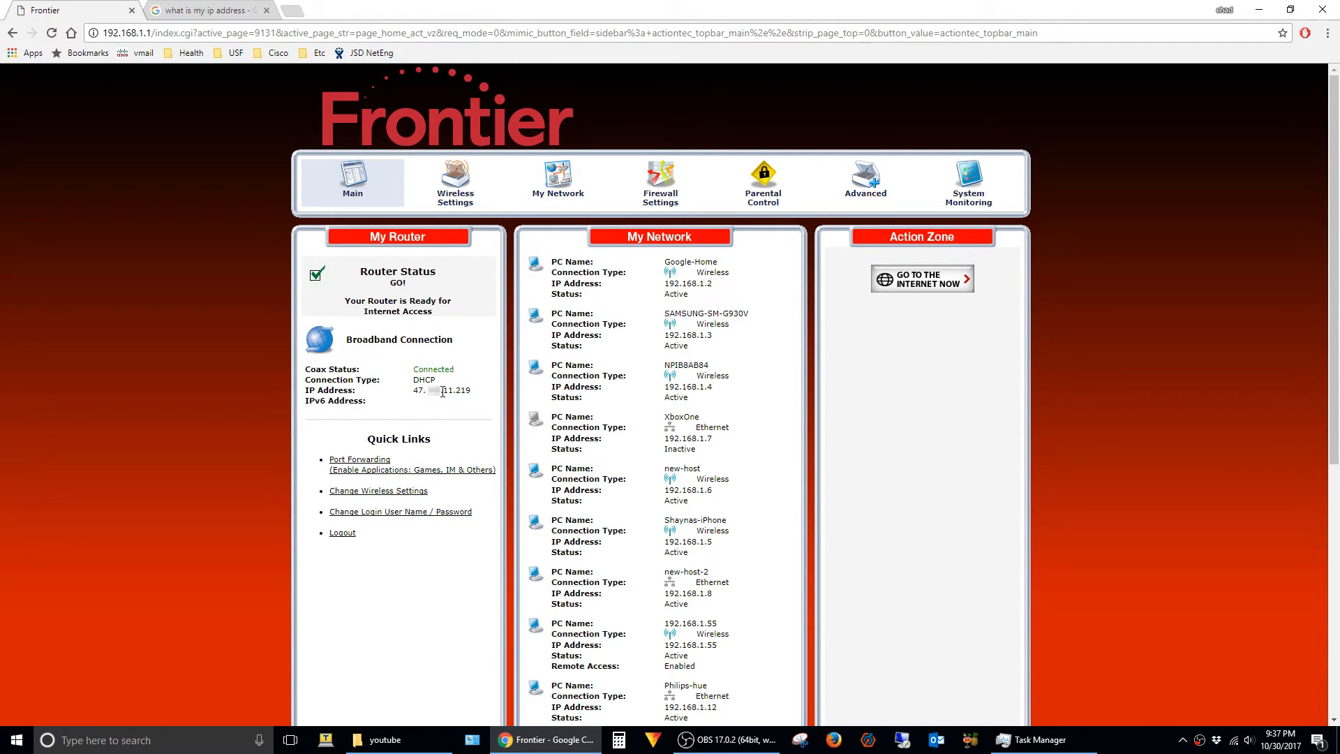
right_click(419, 391)
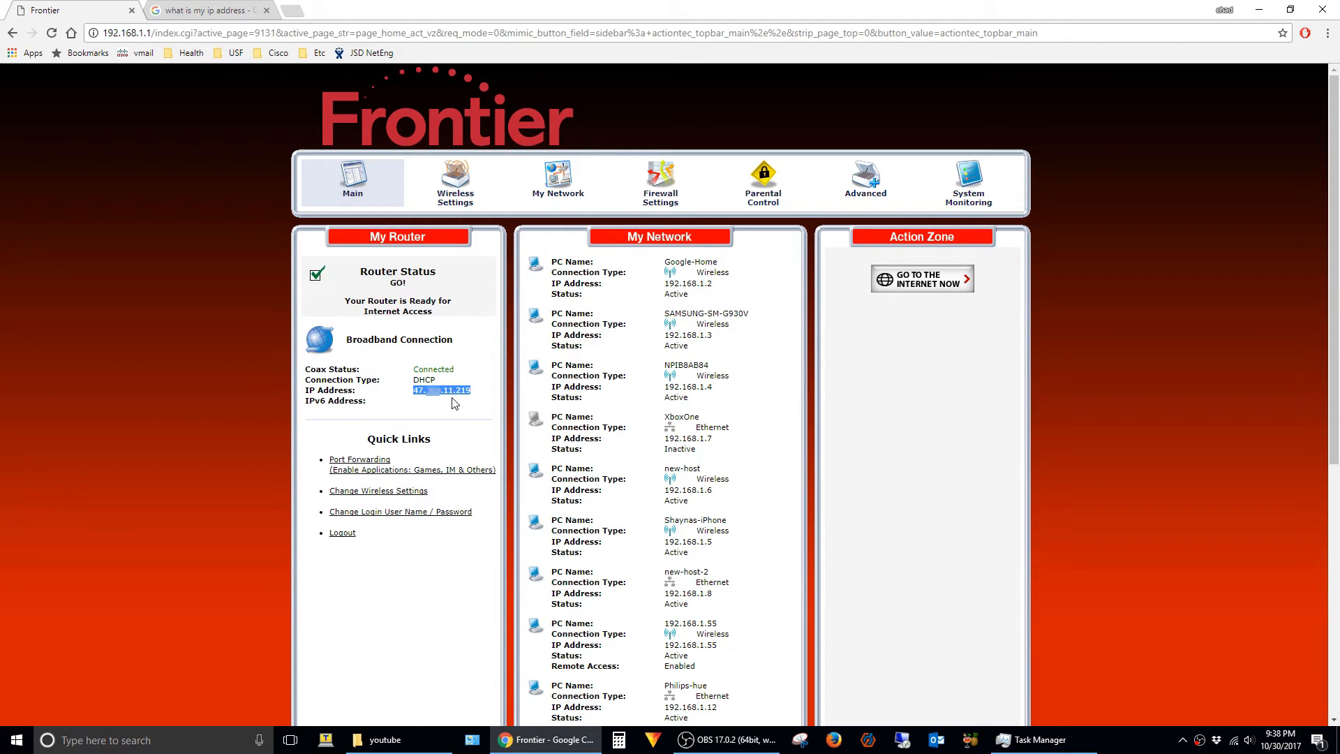
mouse_move(900, 729)
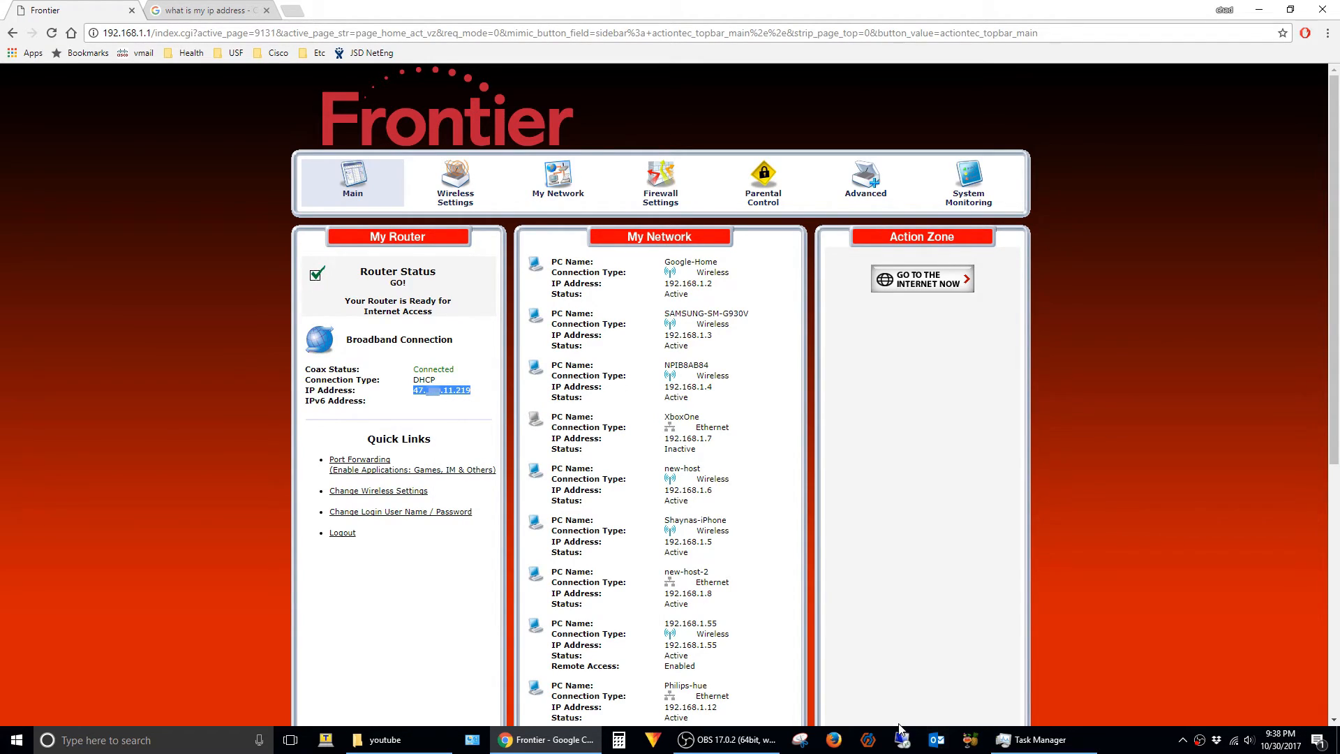
- Connect Remote Desktop to the router's public IP and reach the user name and password prompt
left_click(900, 740)
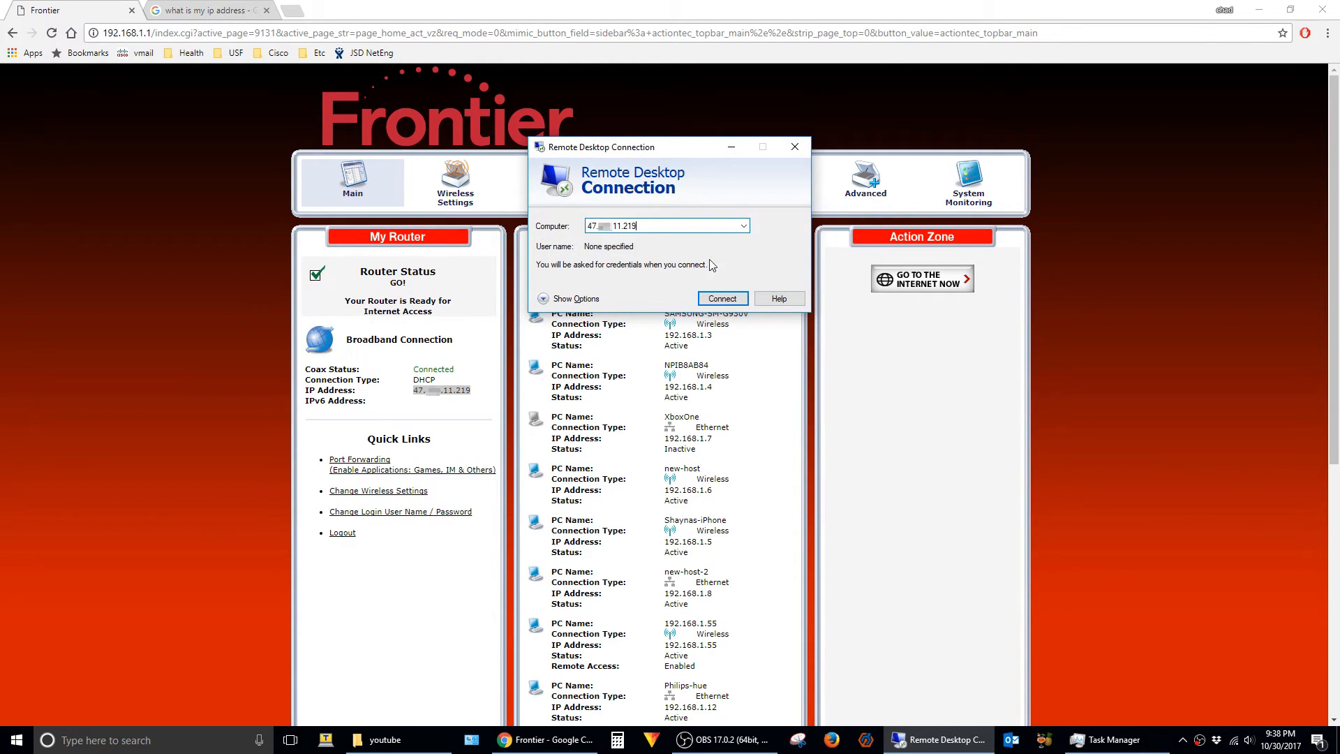
left_click(722, 298)
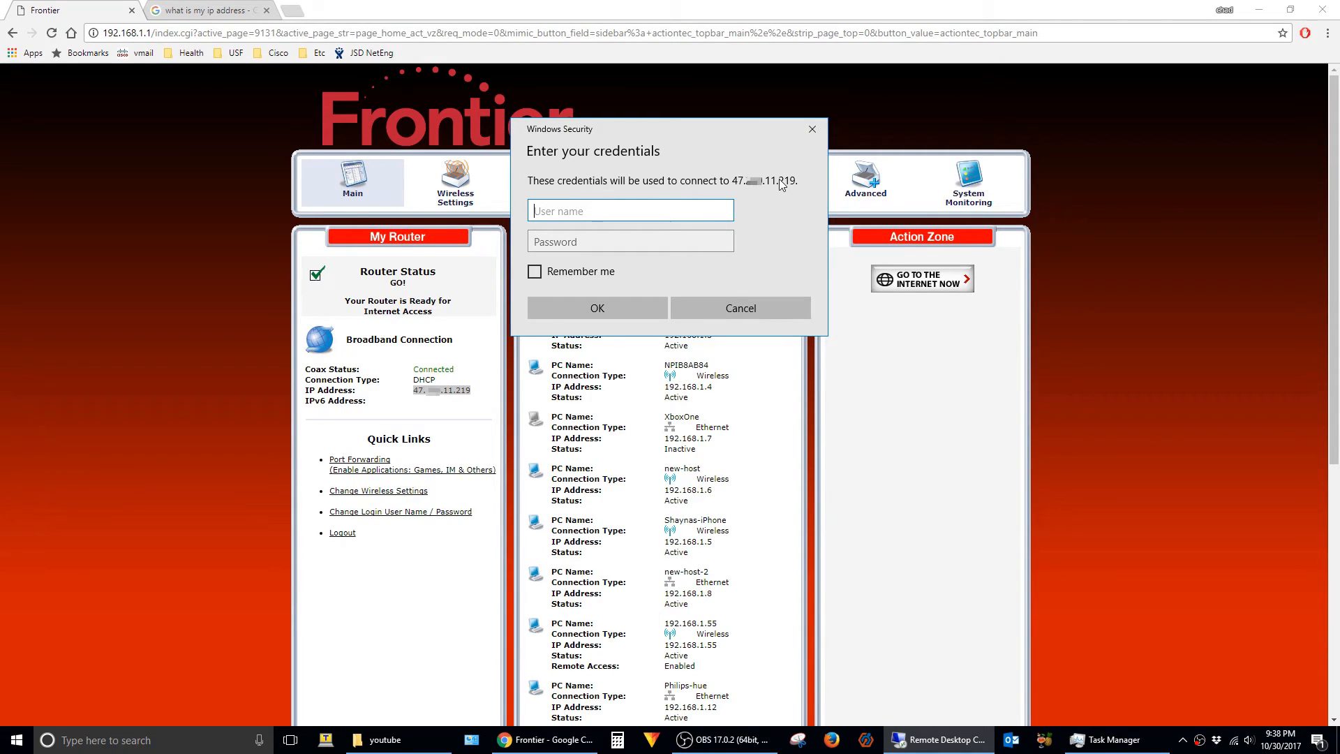
left_click(630, 211)
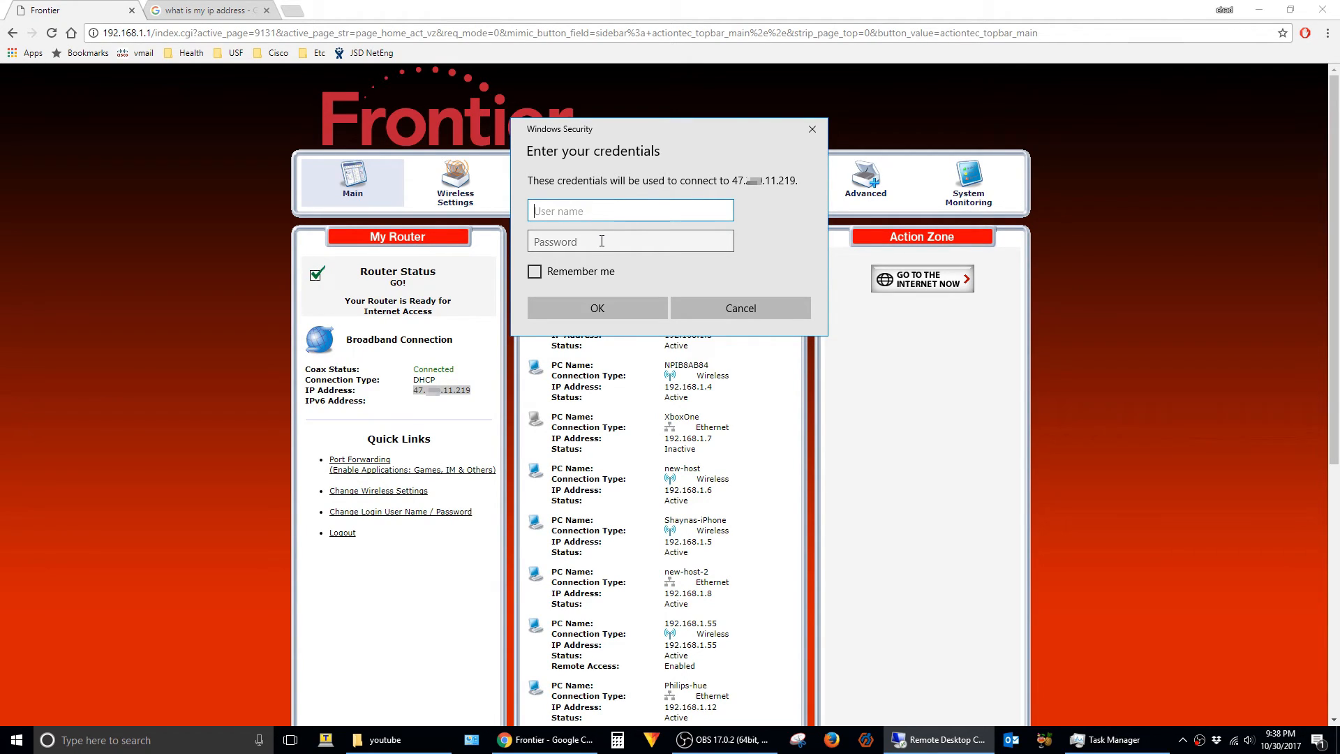
left_click(738, 307)
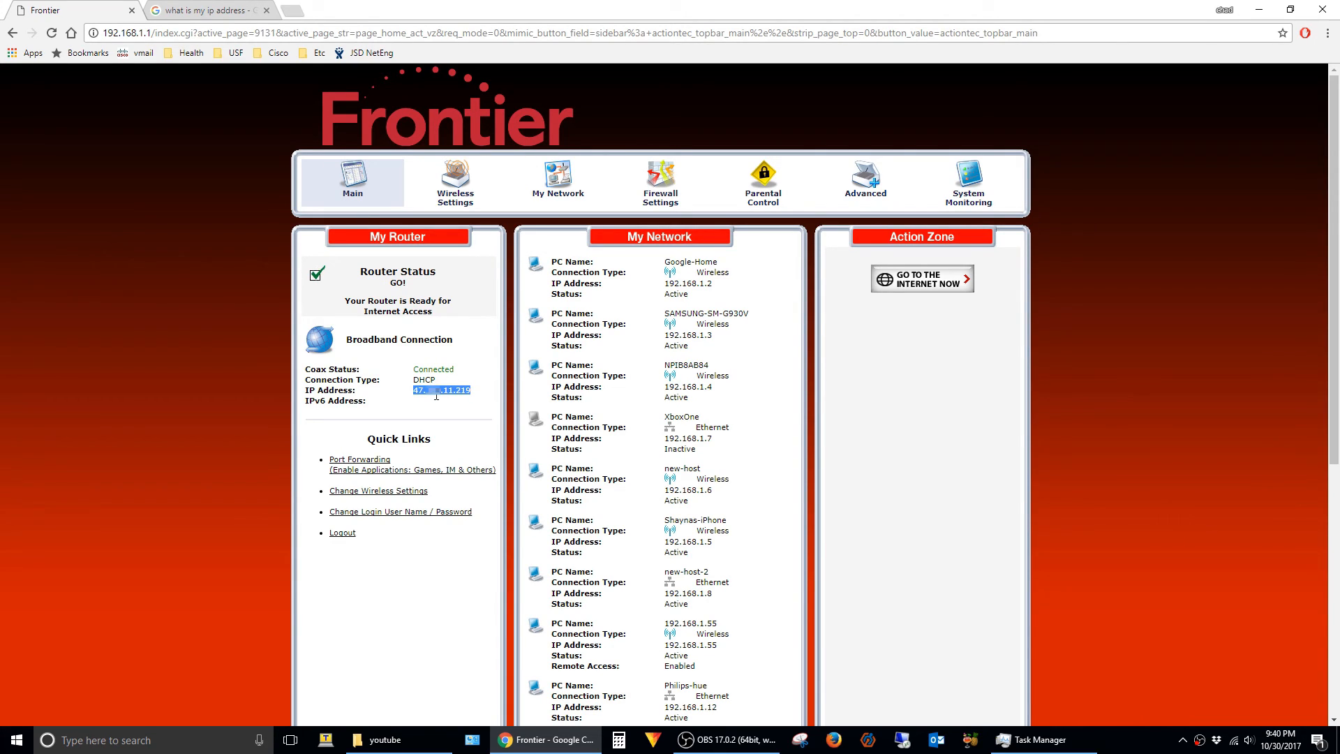
mouse_move(476, 399)
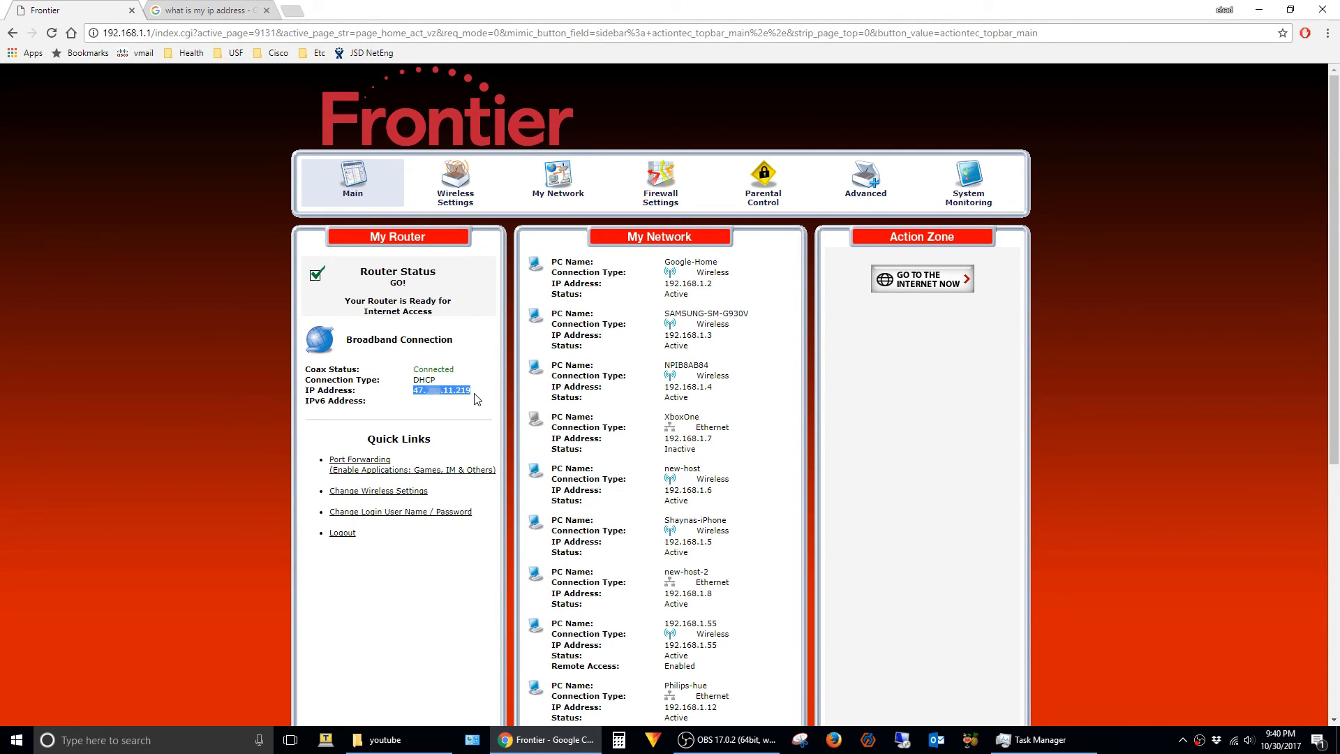